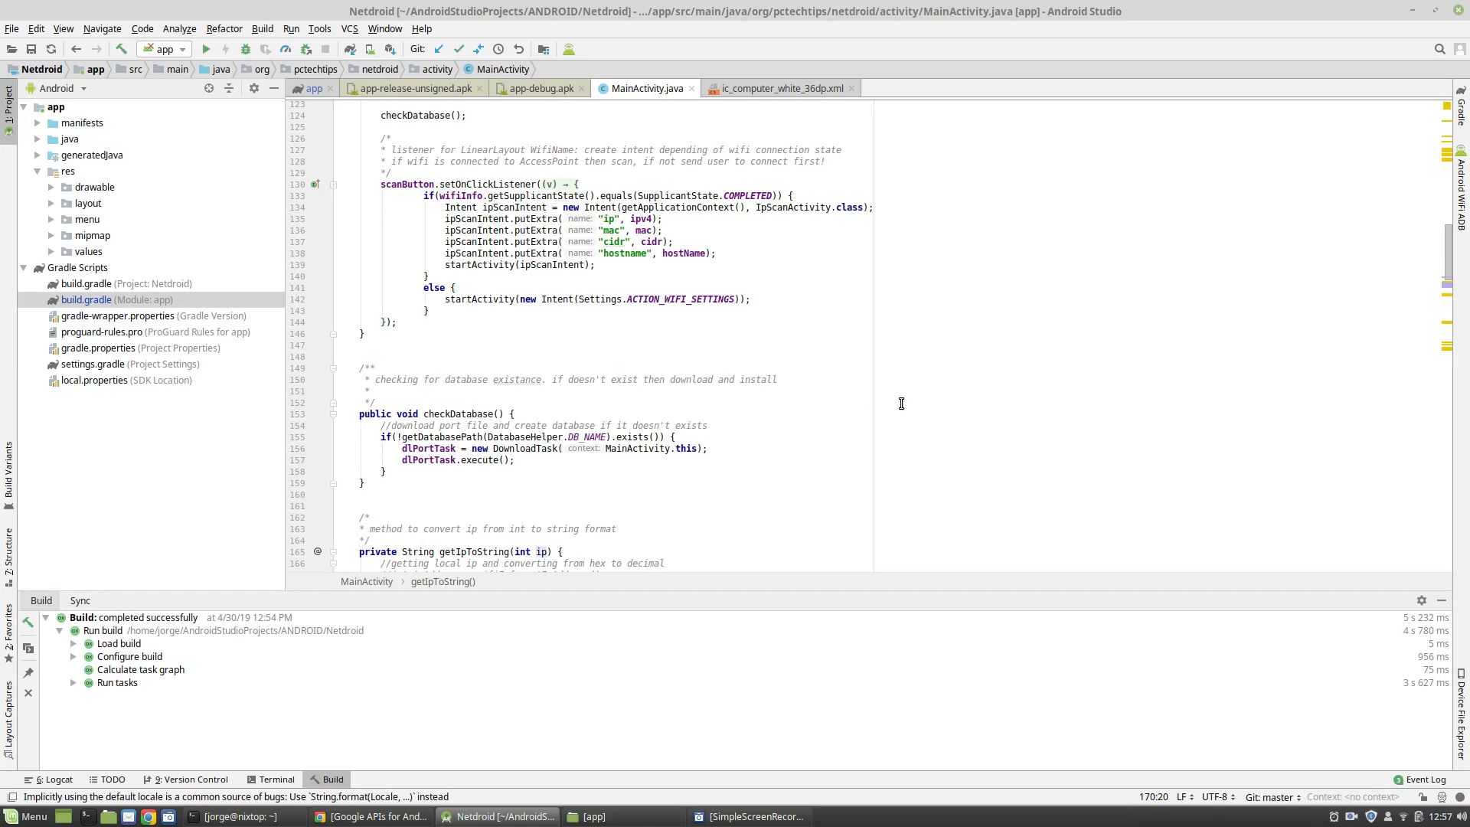
{"action": "mouse_move", "coordinate": [758, 402]}
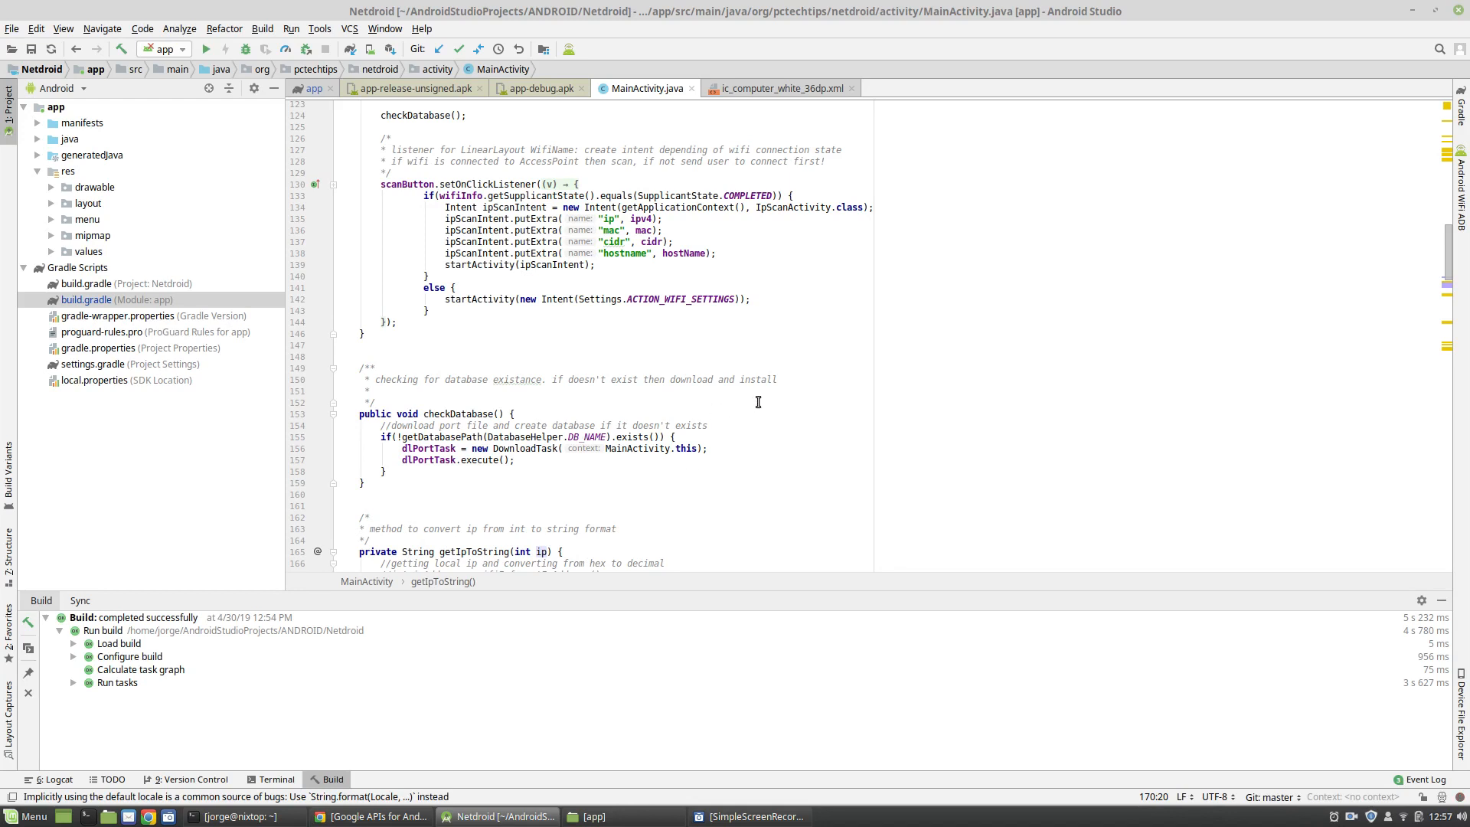
{"action": "mouse_move", "coordinate": [769, 402]}
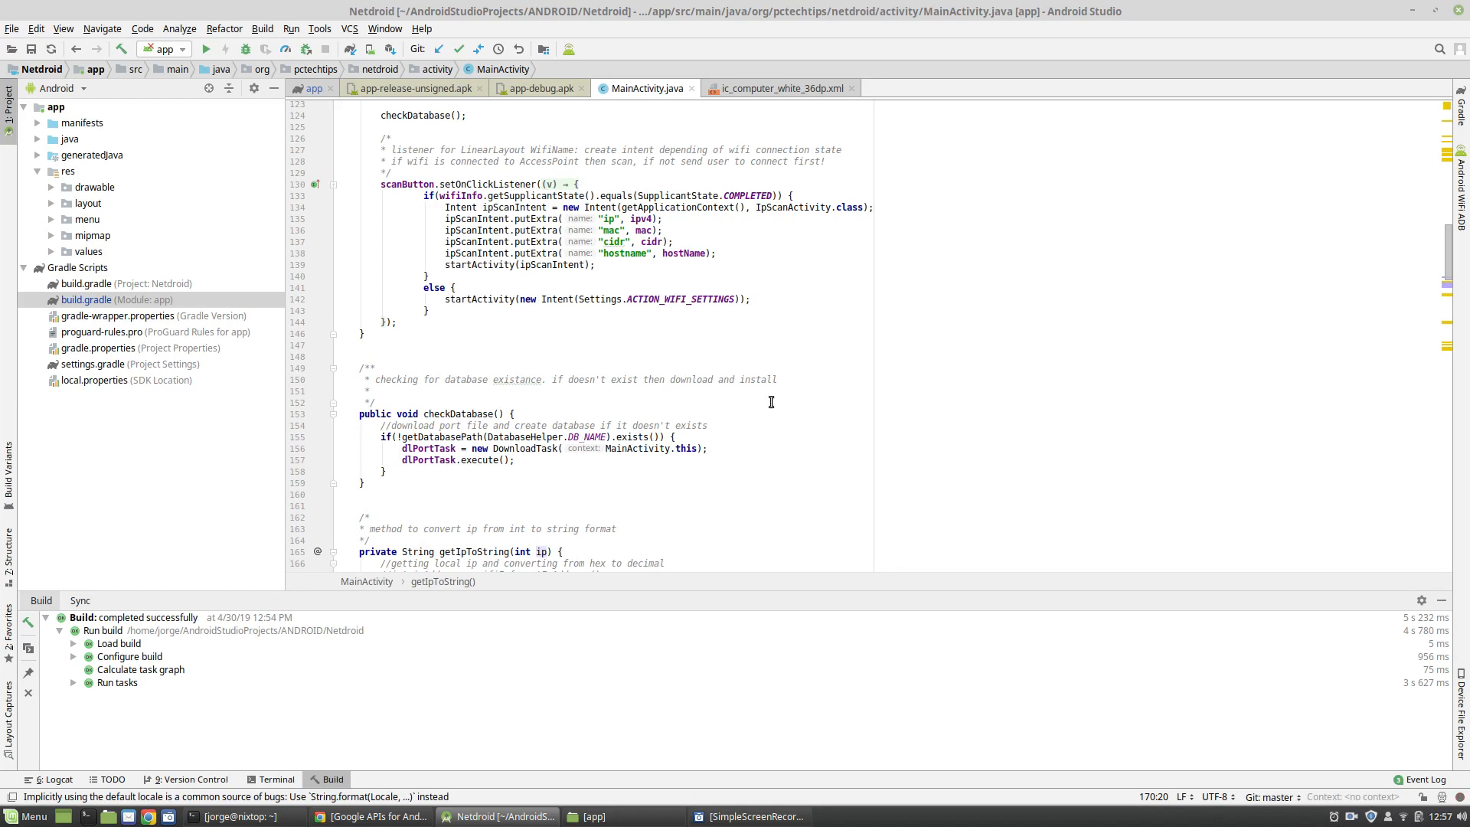
{"action": "mouse_move", "coordinate": [795, 397]}
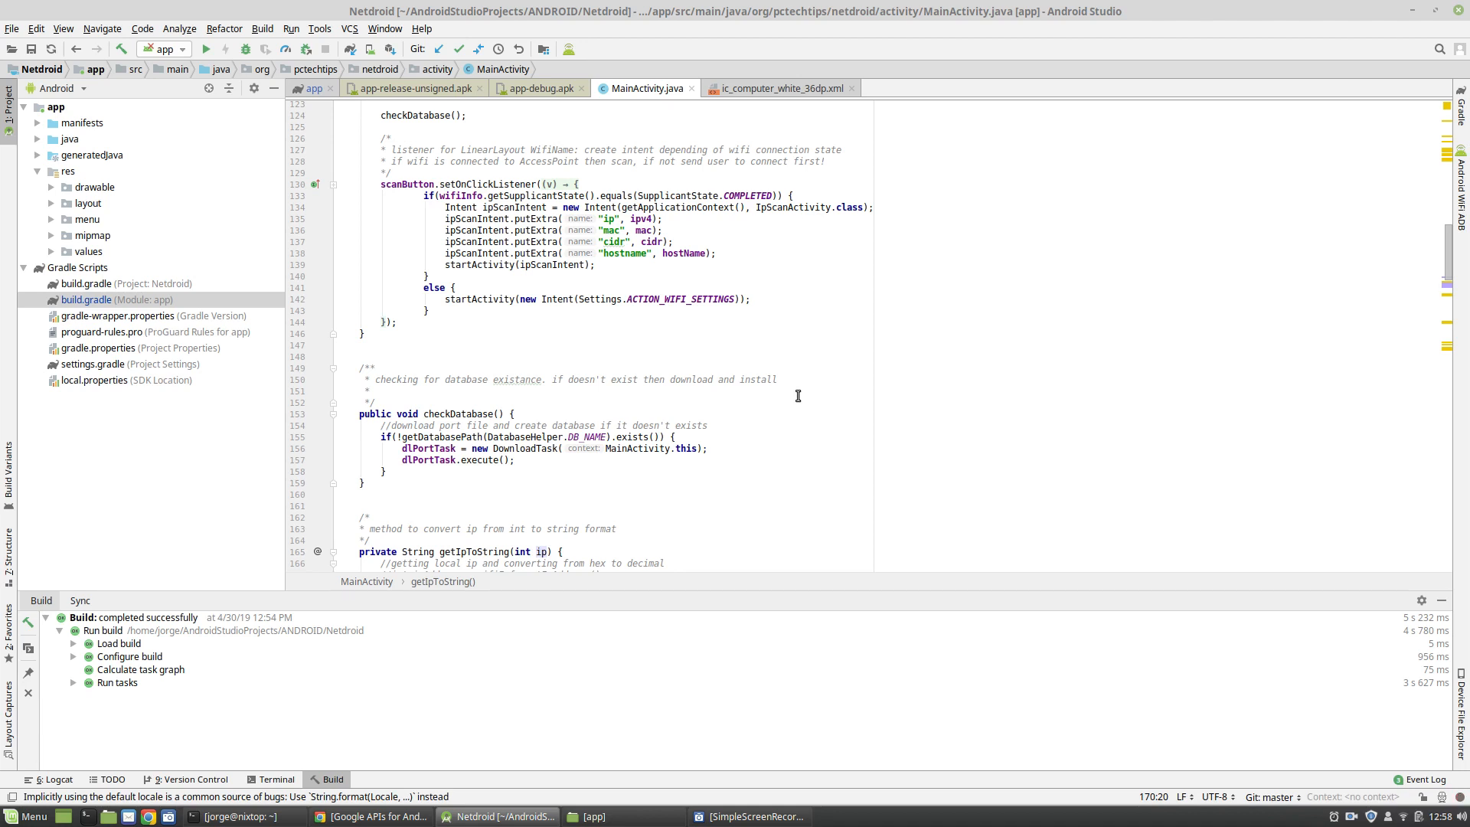
{"action": "mouse_move", "coordinate": [802, 391]}
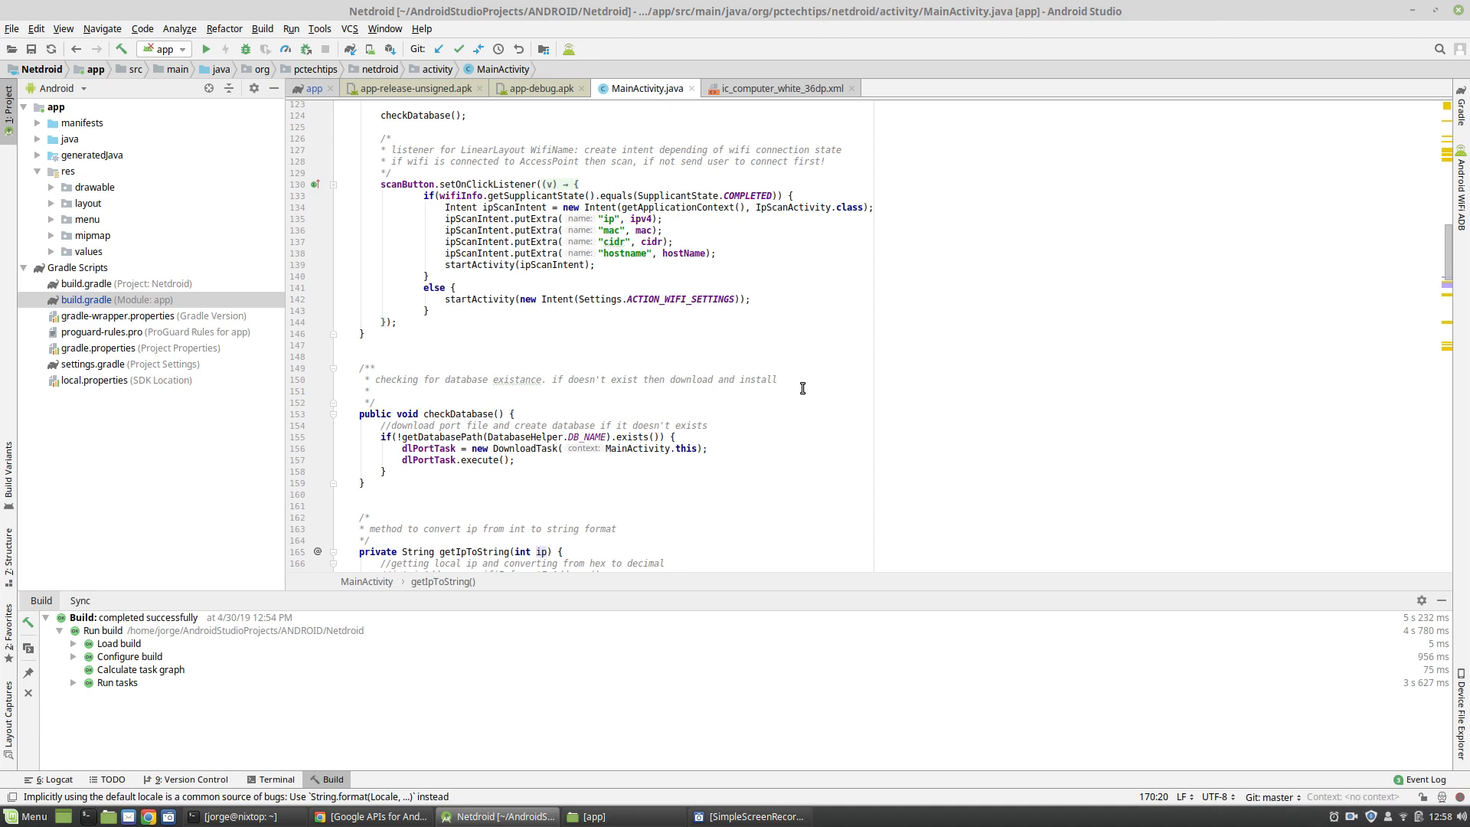
{"action": "mouse_move", "coordinate": [138, 221]}
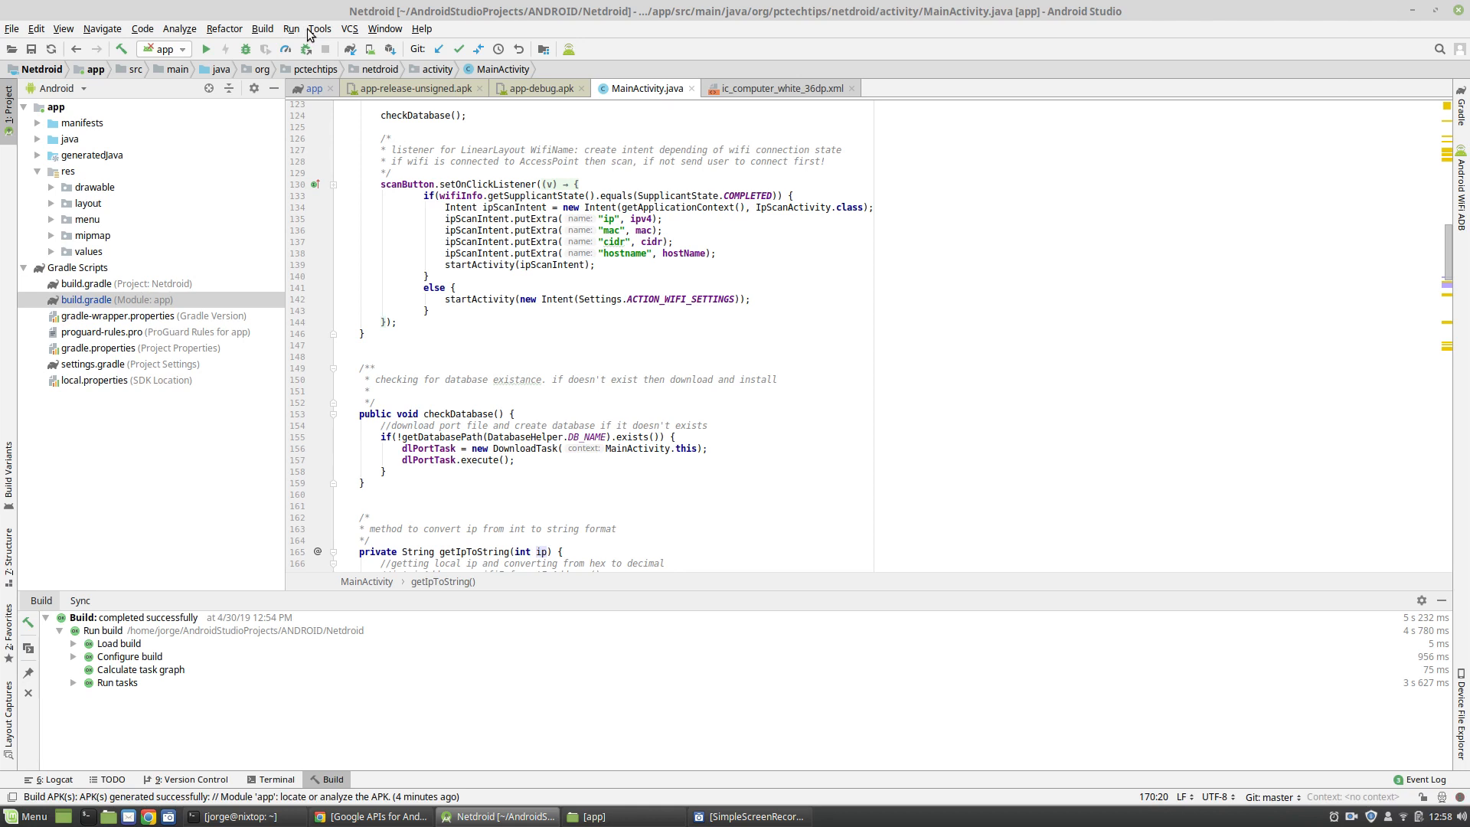
- Run Build APK(s) from the Build menu and confirm the Netdroid APK generated successfully
{"action": "left_click", "coordinate": [263, 28]}
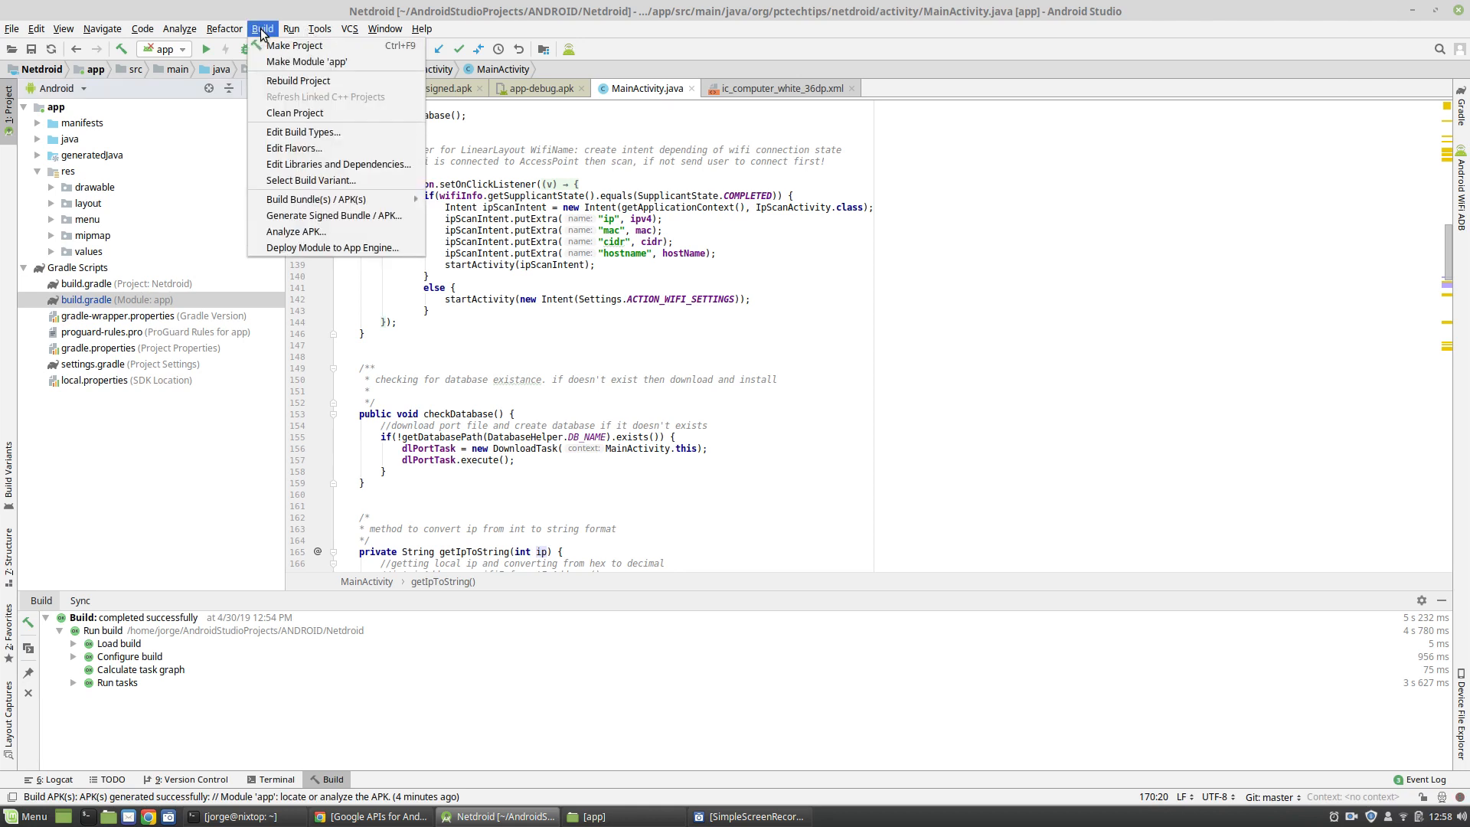
{"action": "mouse_move", "coordinate": [263, 34]}
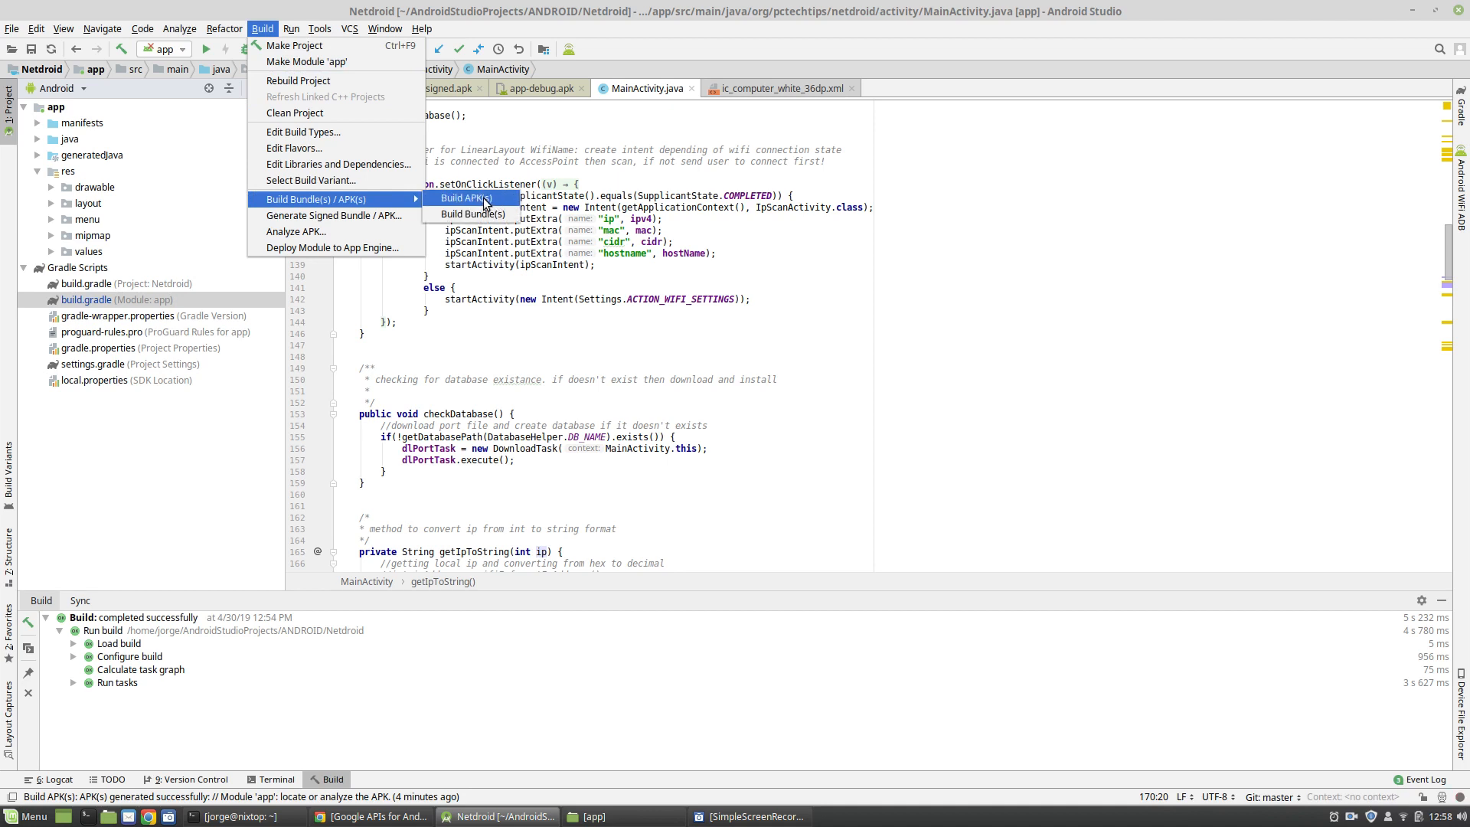
{"action": "left_click", "coordinate": [463, 198]}
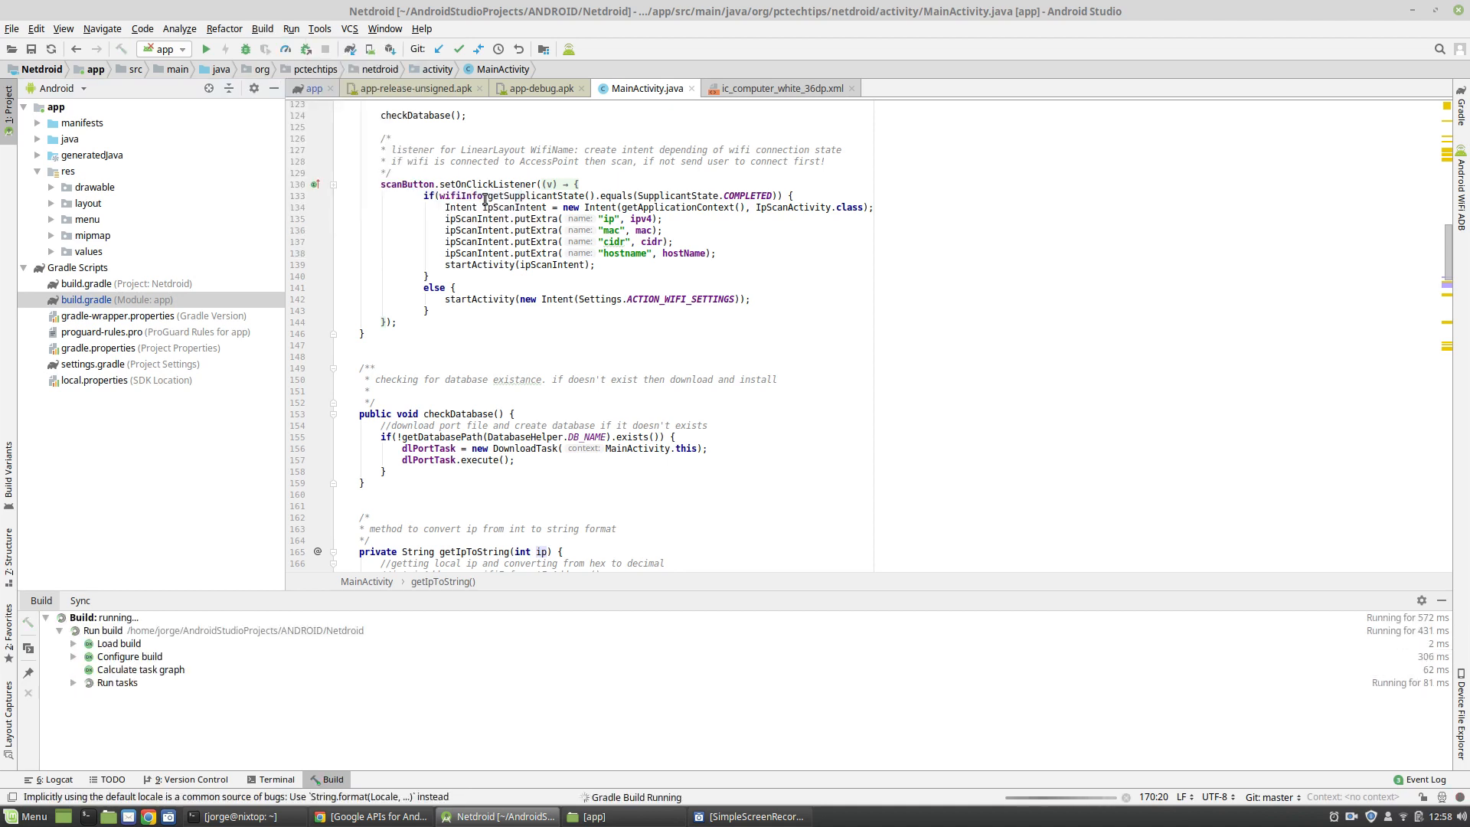
{"action": "left_click", "coordinate": [262, 28]}
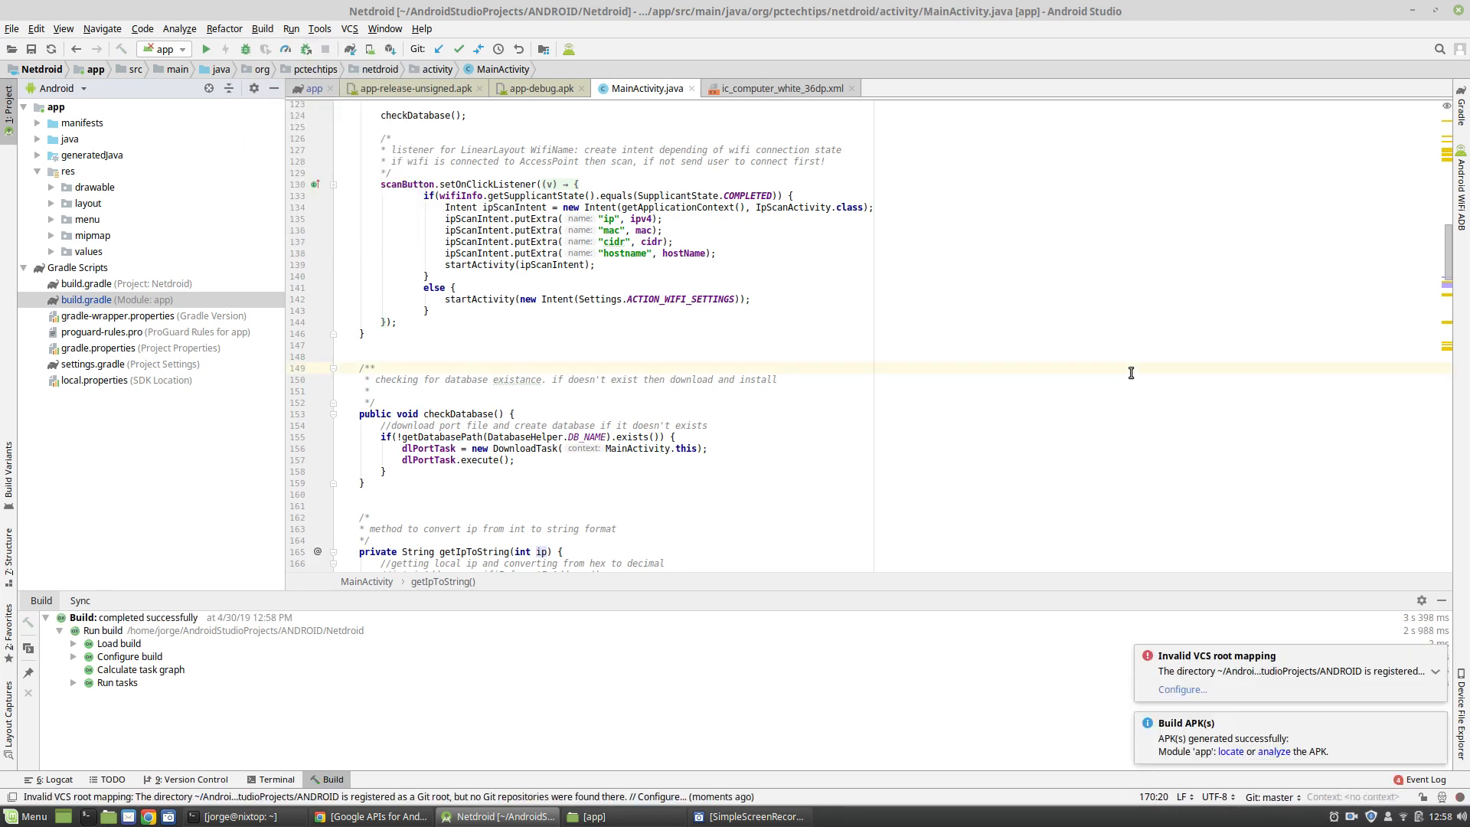
{"action": "left_click", "coordinate": [373, 367]}
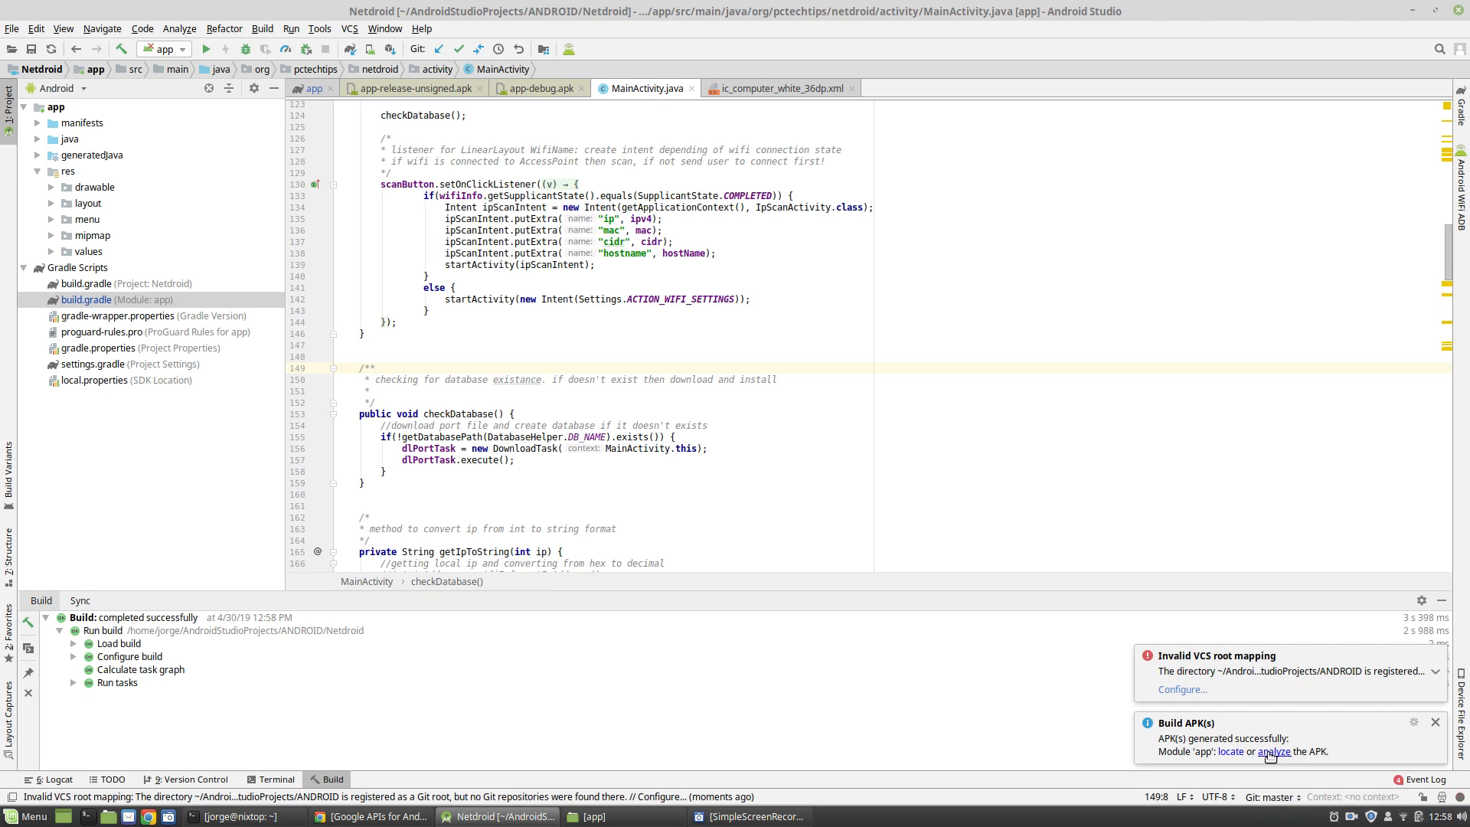
- Analyze the 5.2 MB release APK and inspect classes2.dex (2256 classes, 13681 methods)
{"action": "left_click", "coordinate": [411, 88]}
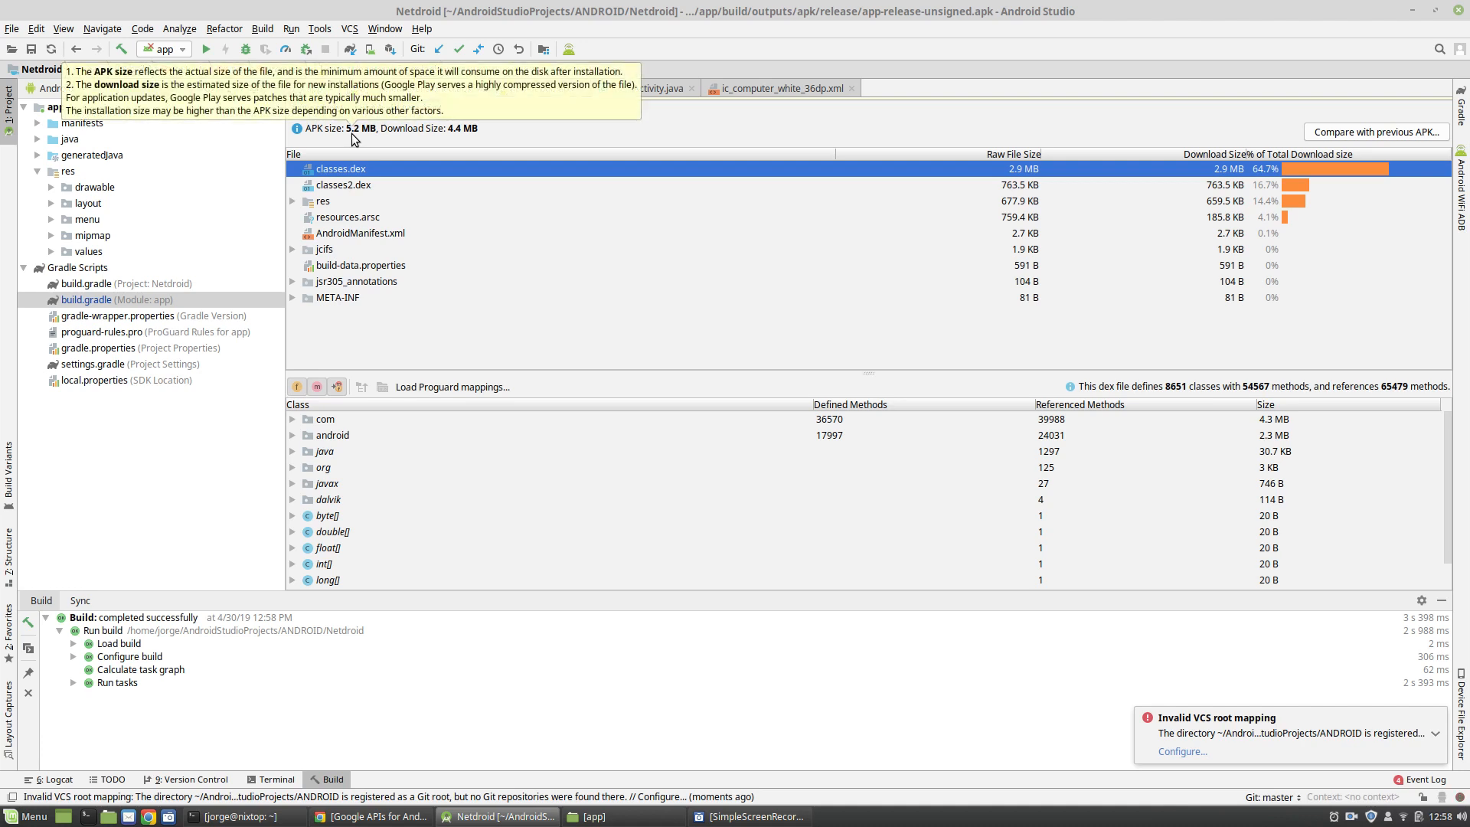
{"action": "mouse_move", "coordinate": [366, 205]}
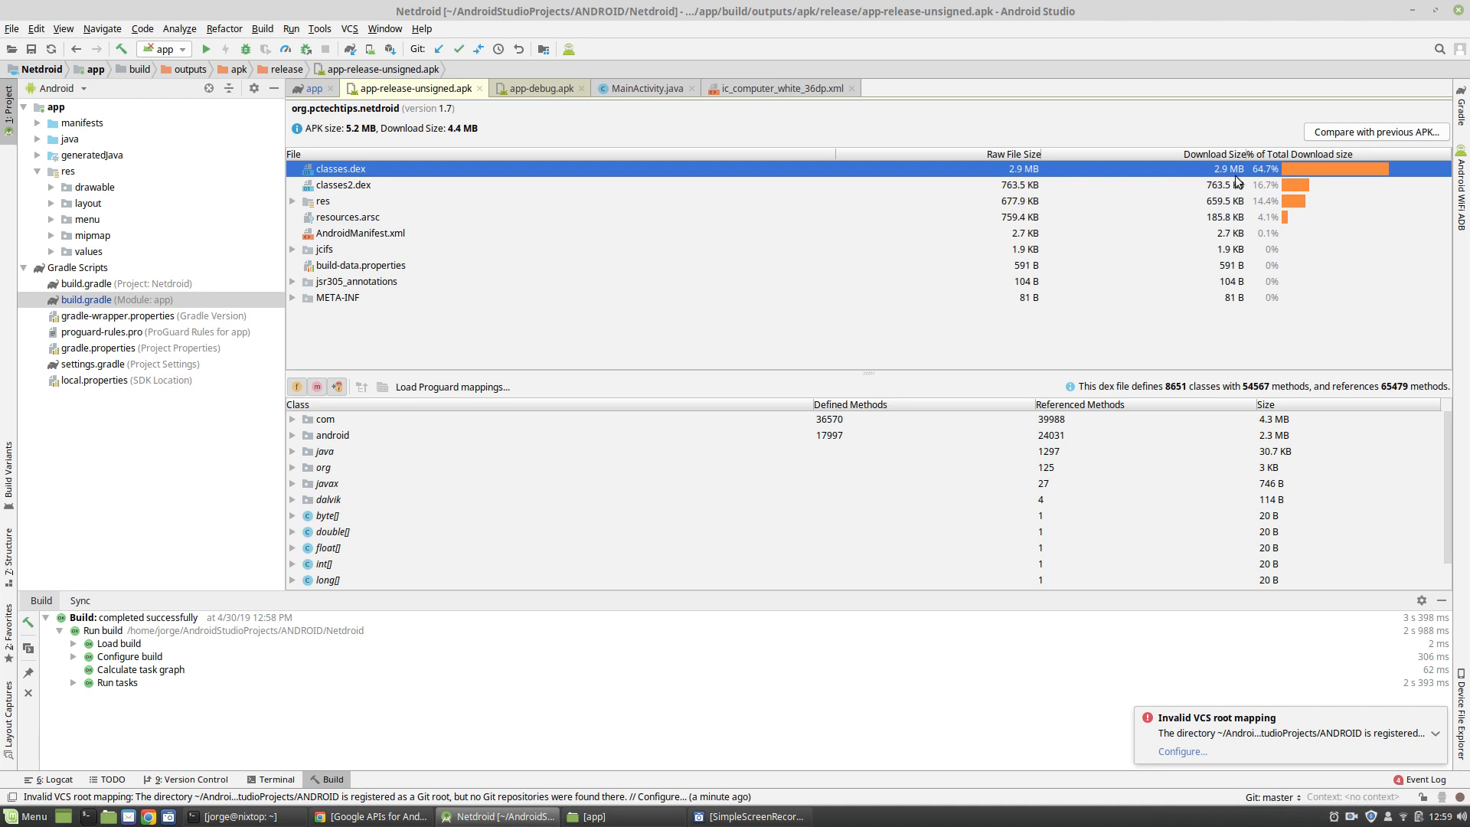
{"action": "mouse_move", "coordinate": [1272, 182]}
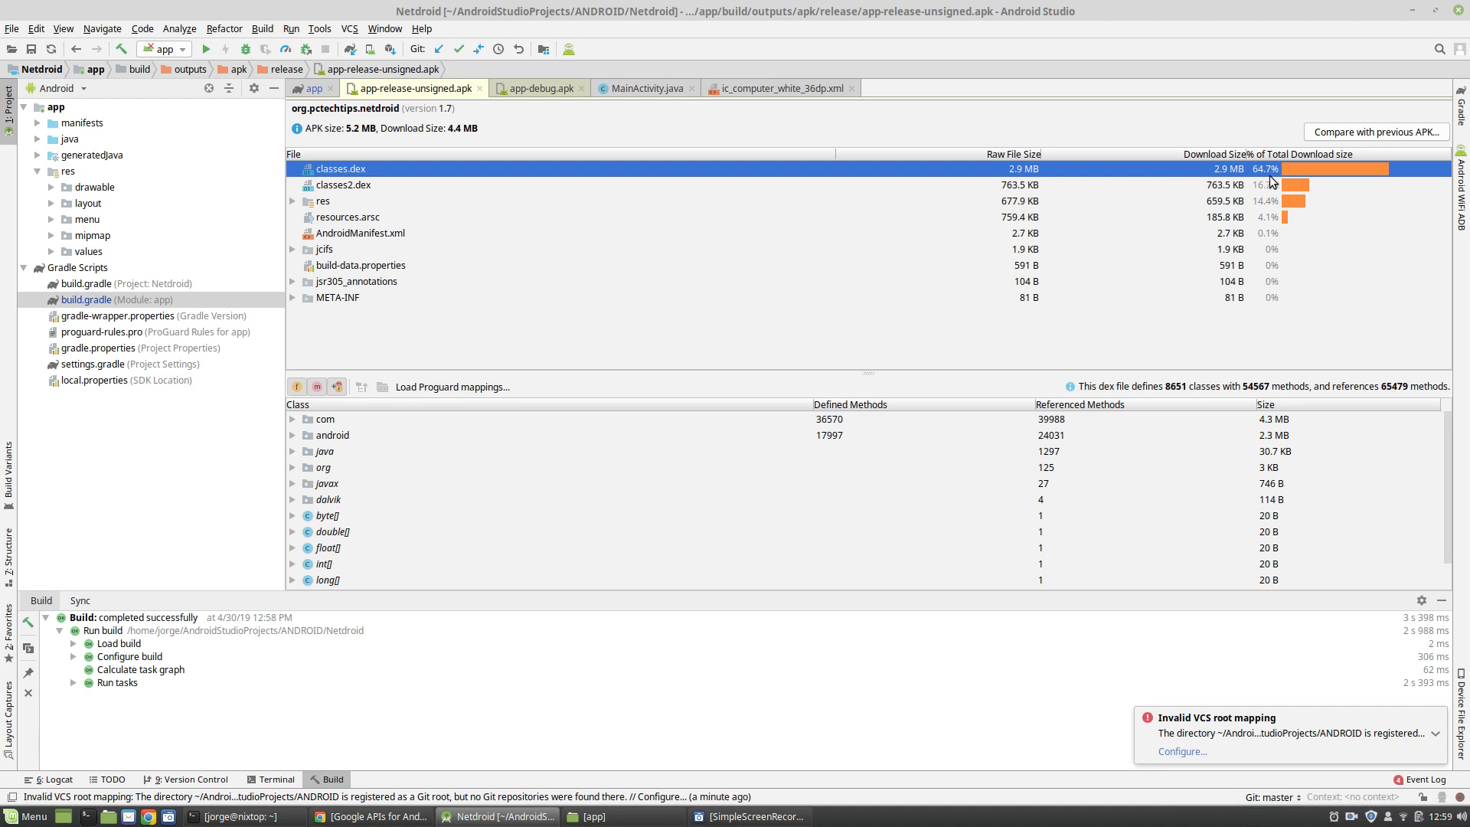
{"action": "mouse_move", "coordinate": [1299, 179]}
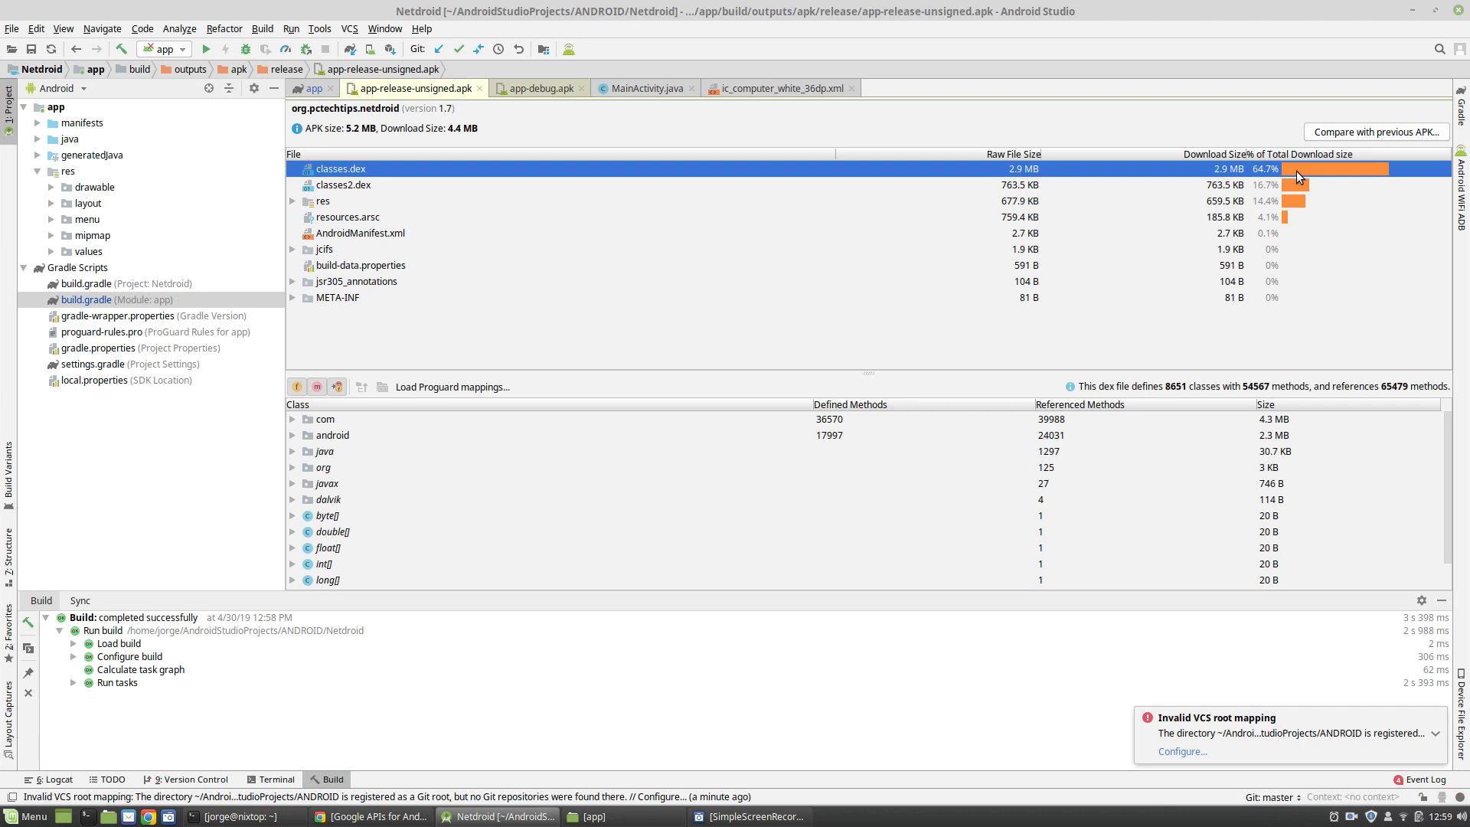
{"action": "mouse_move", "coordinate": [394, 172]}
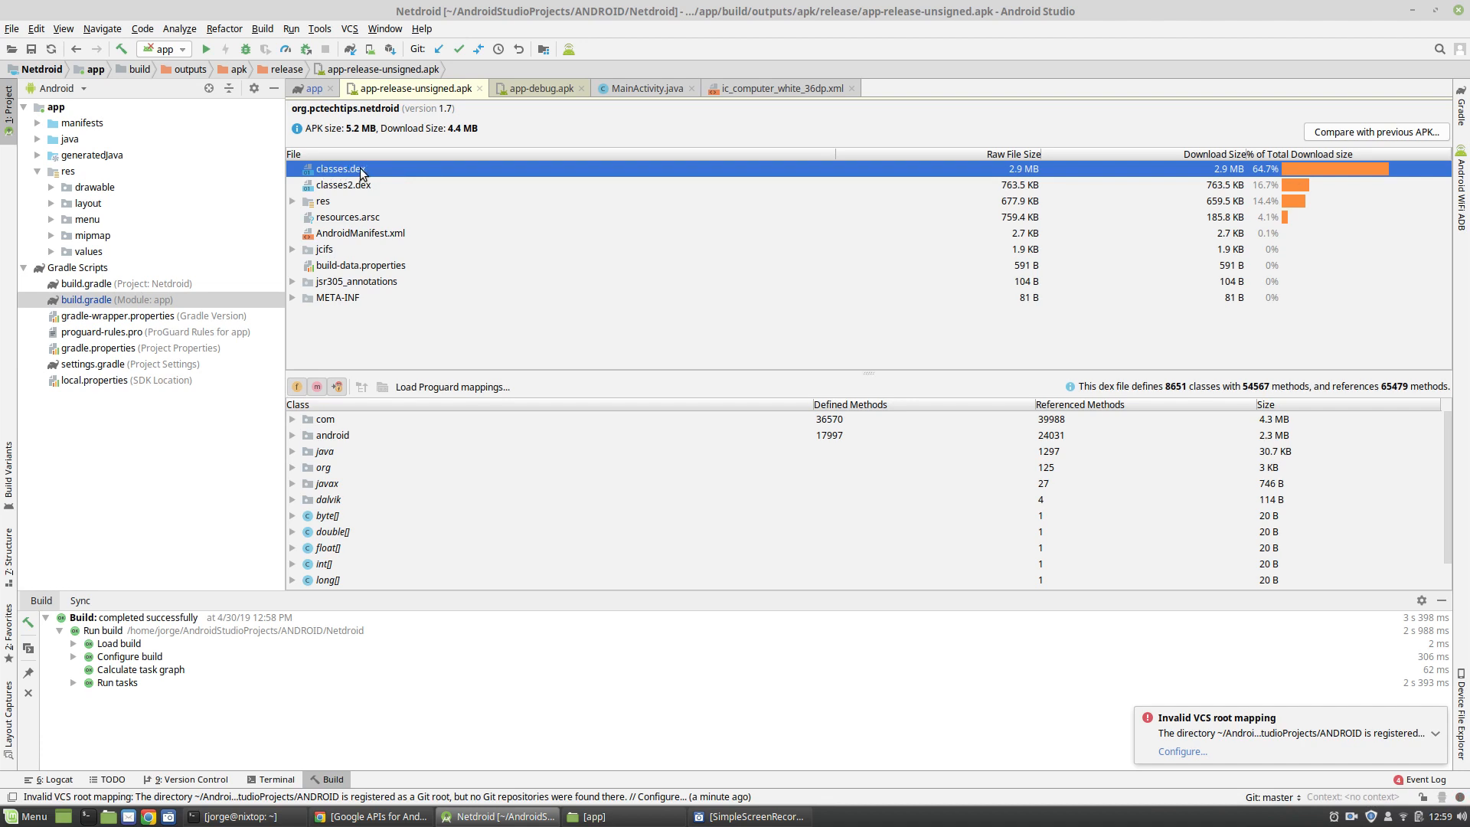
{"action": "mouse_move", "coordinate": [364, 175]}
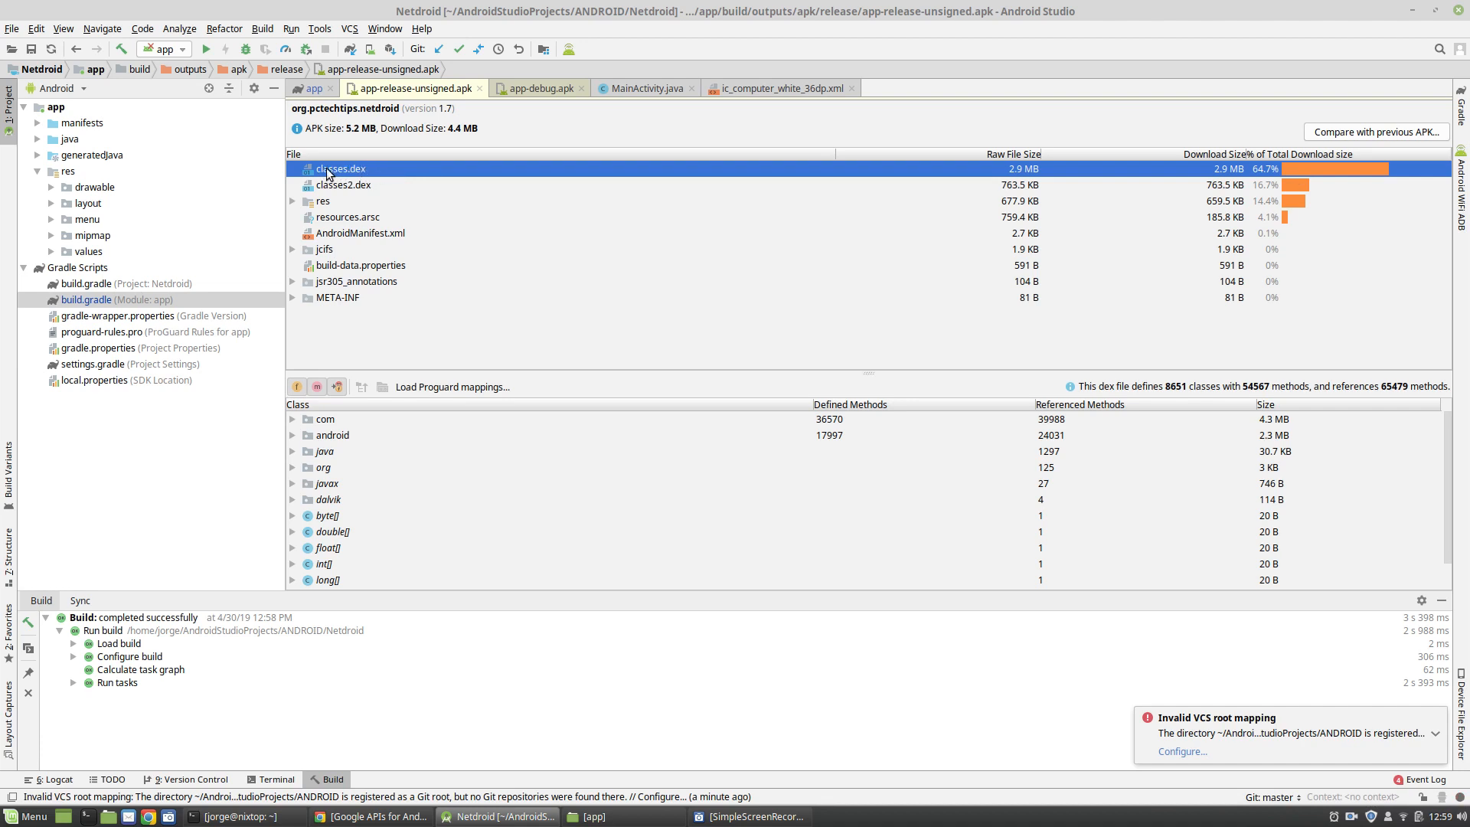
{"action": "mouse_move", "coordinate": [364, 175]}
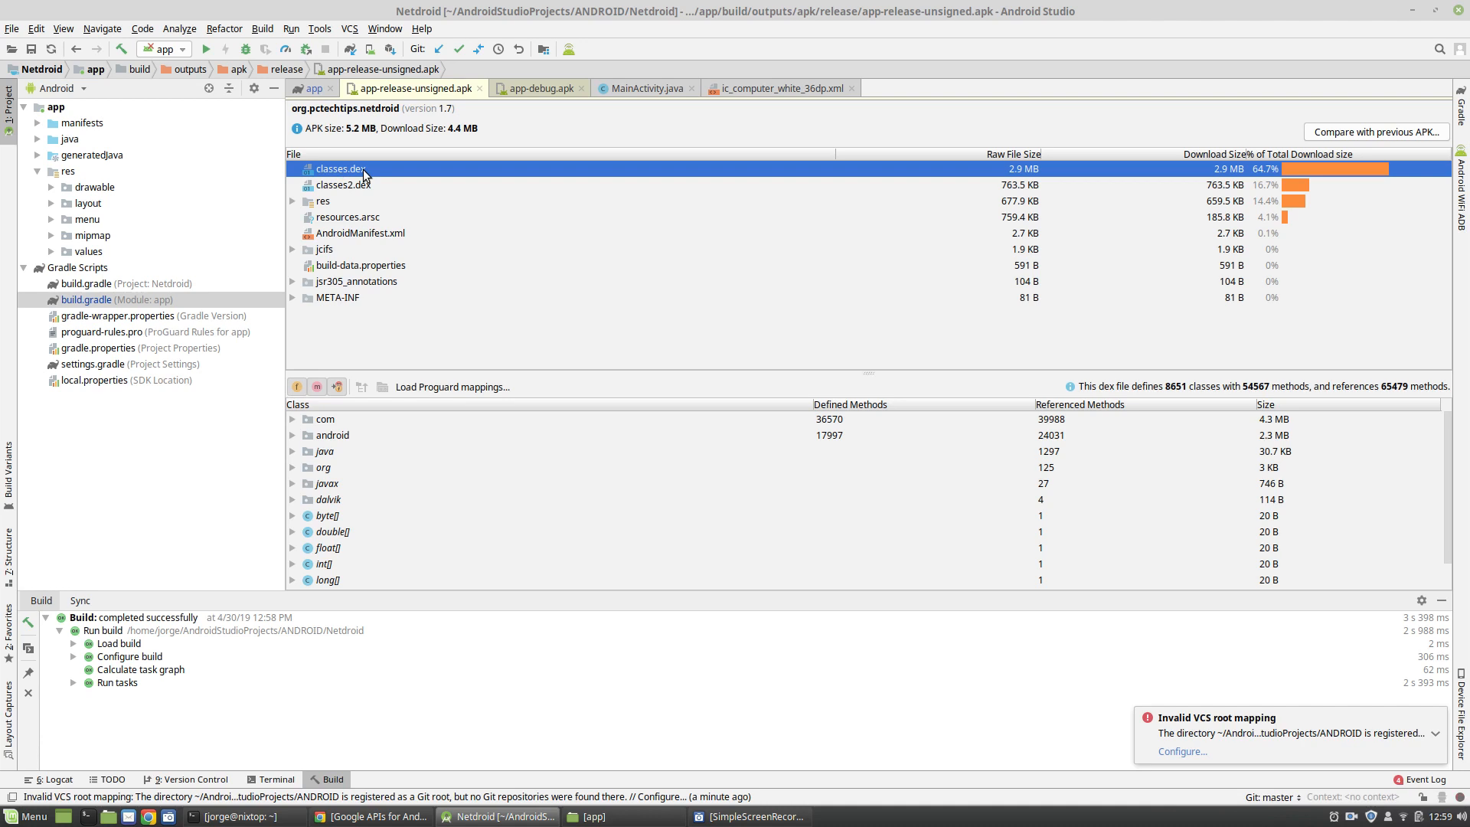
{"action": "mouse_move", "coordinate": [339, 168]}
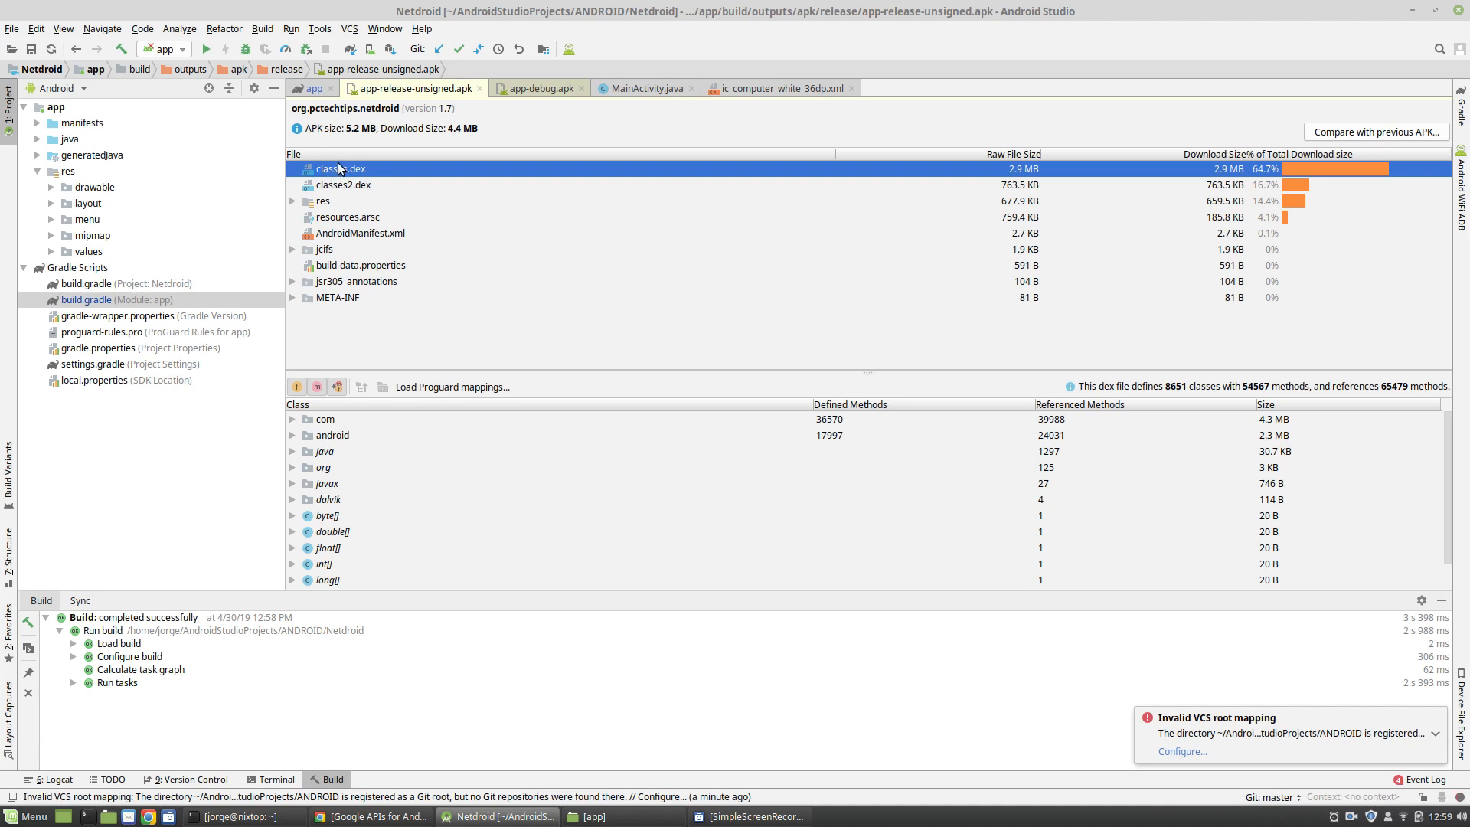
{"action": "left_click", "coordinate": [343, 185]}
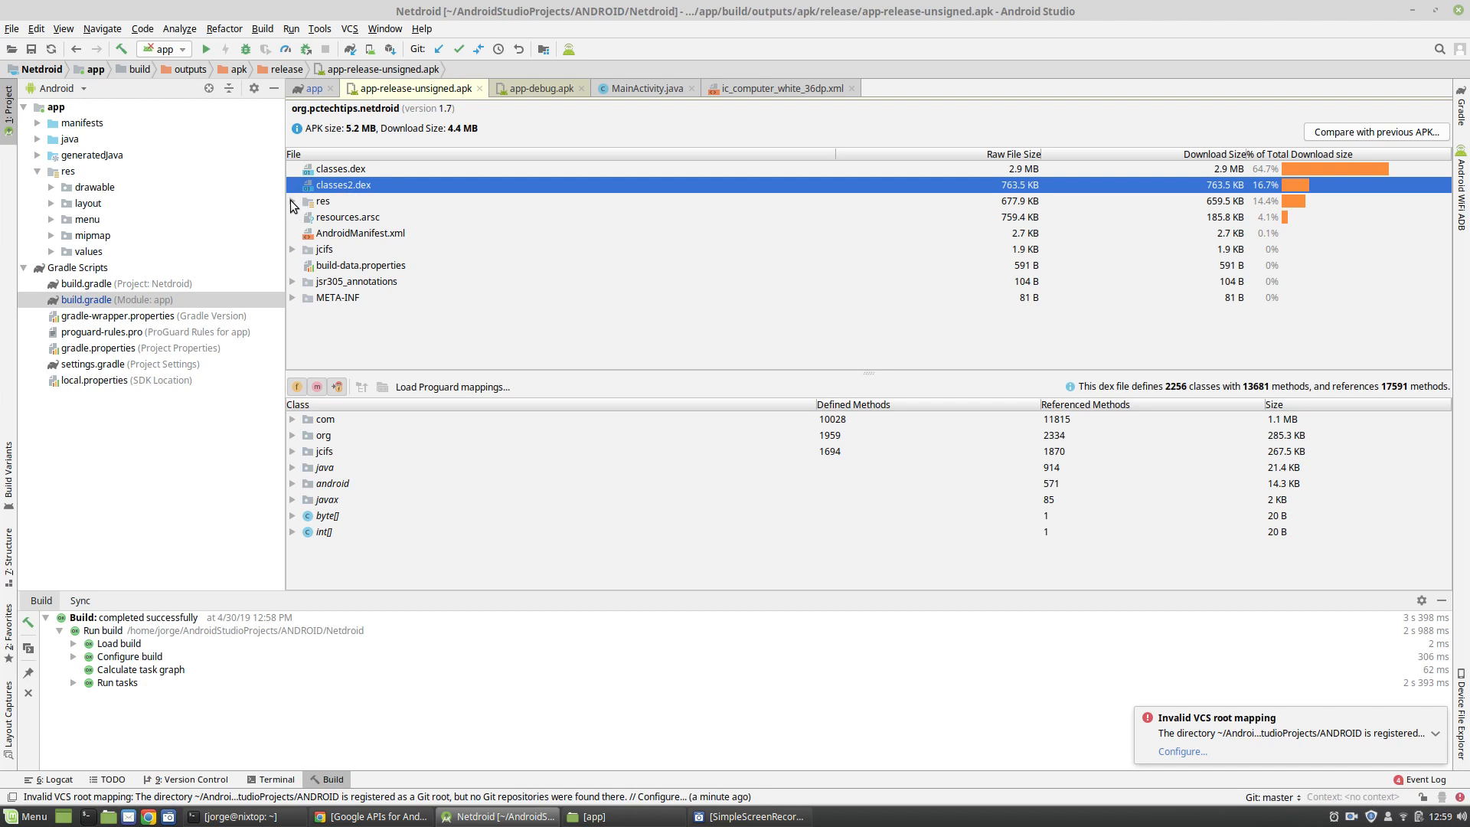
- Expand and collapse the res folder, then view classes.dex with 8651 classes and 54567 methods
{"action": "left_click", "coordinate": [293, 201]}
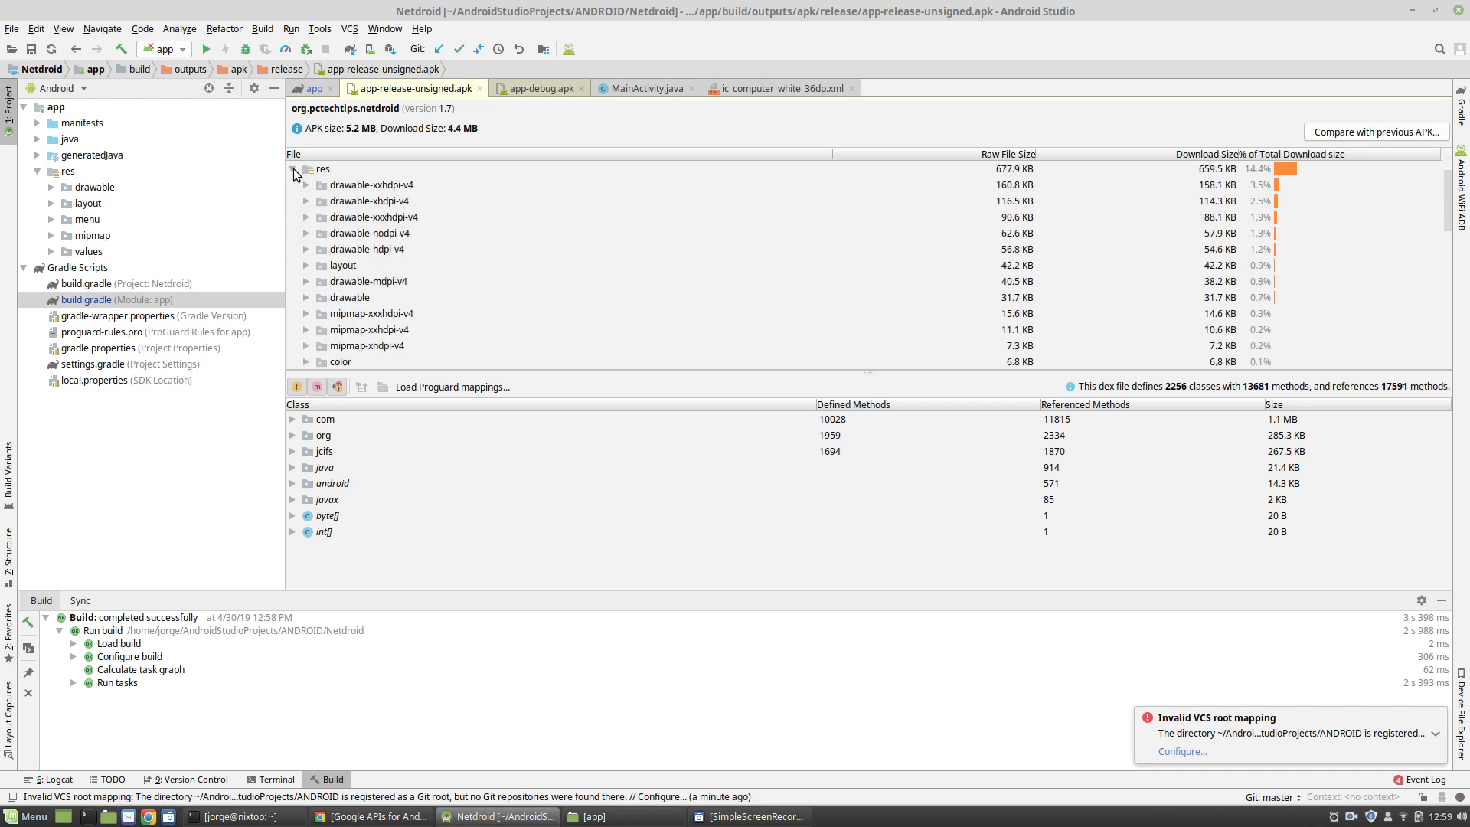
{"action": "left_click", "coordinate": [305, 168]}
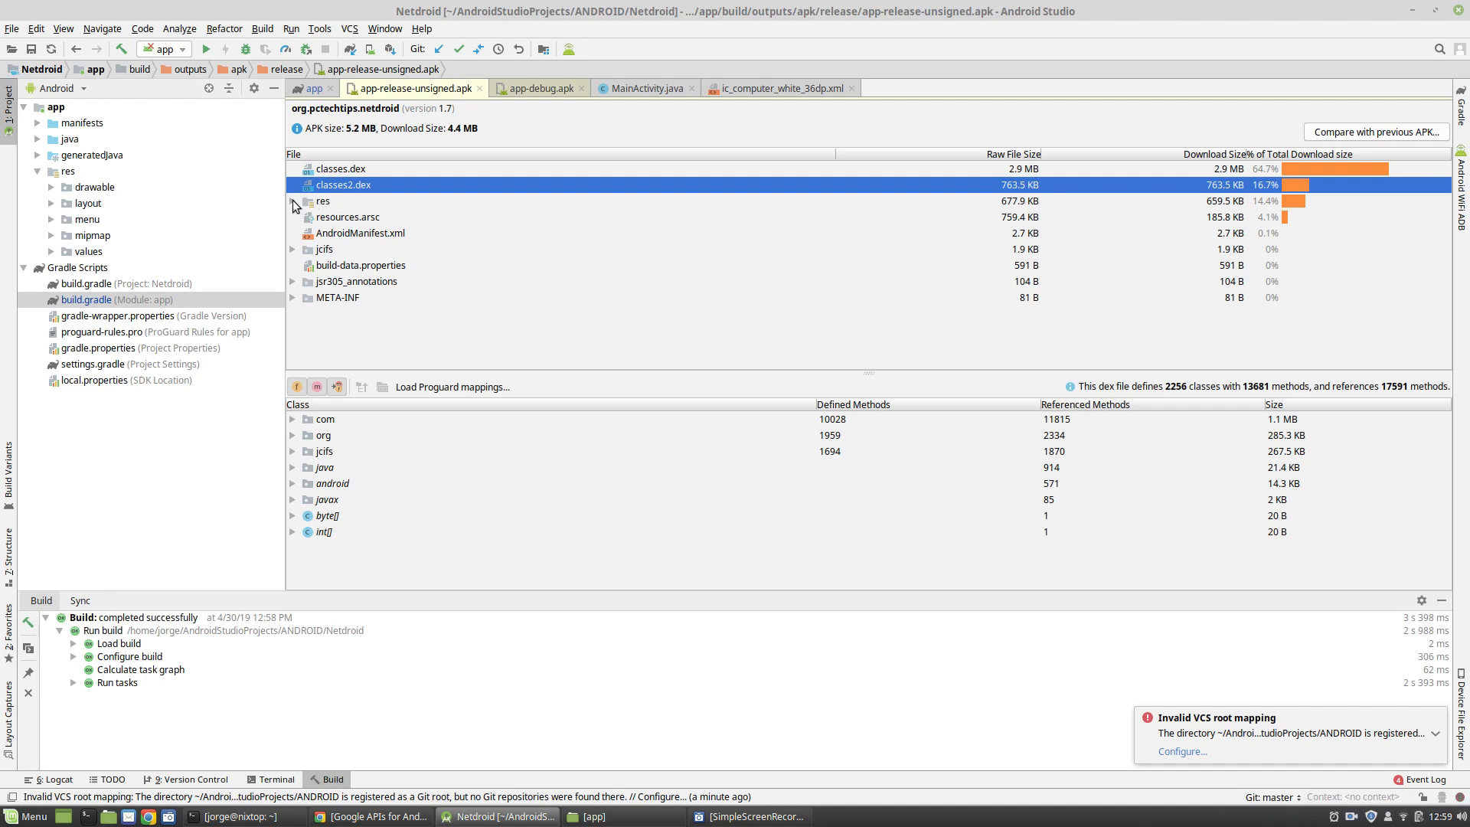
{"action": "left_click", "coordinate": [342, 168]}
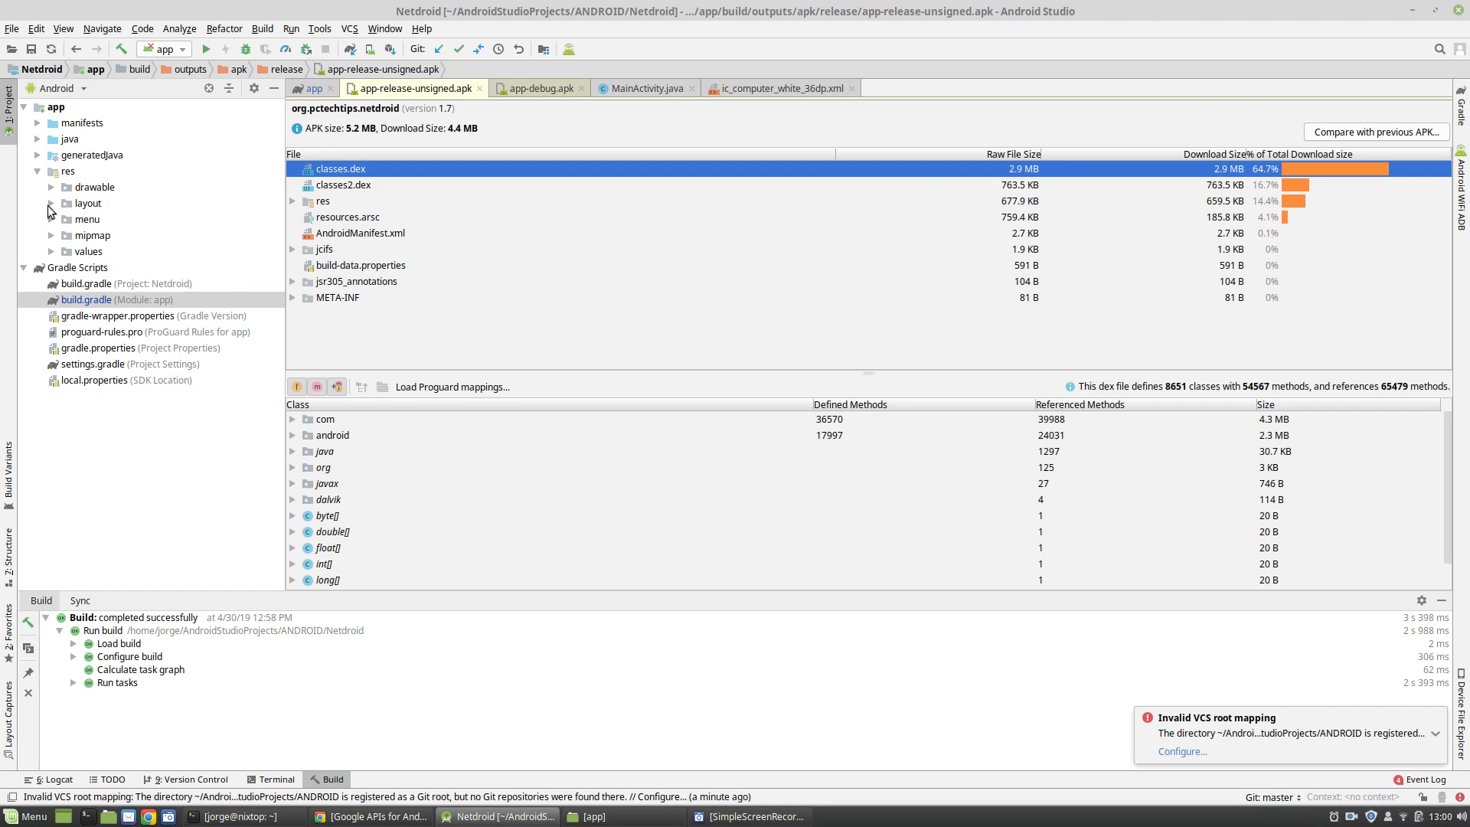
{"action": "mouse_move", "coordinate": [54, 210]}
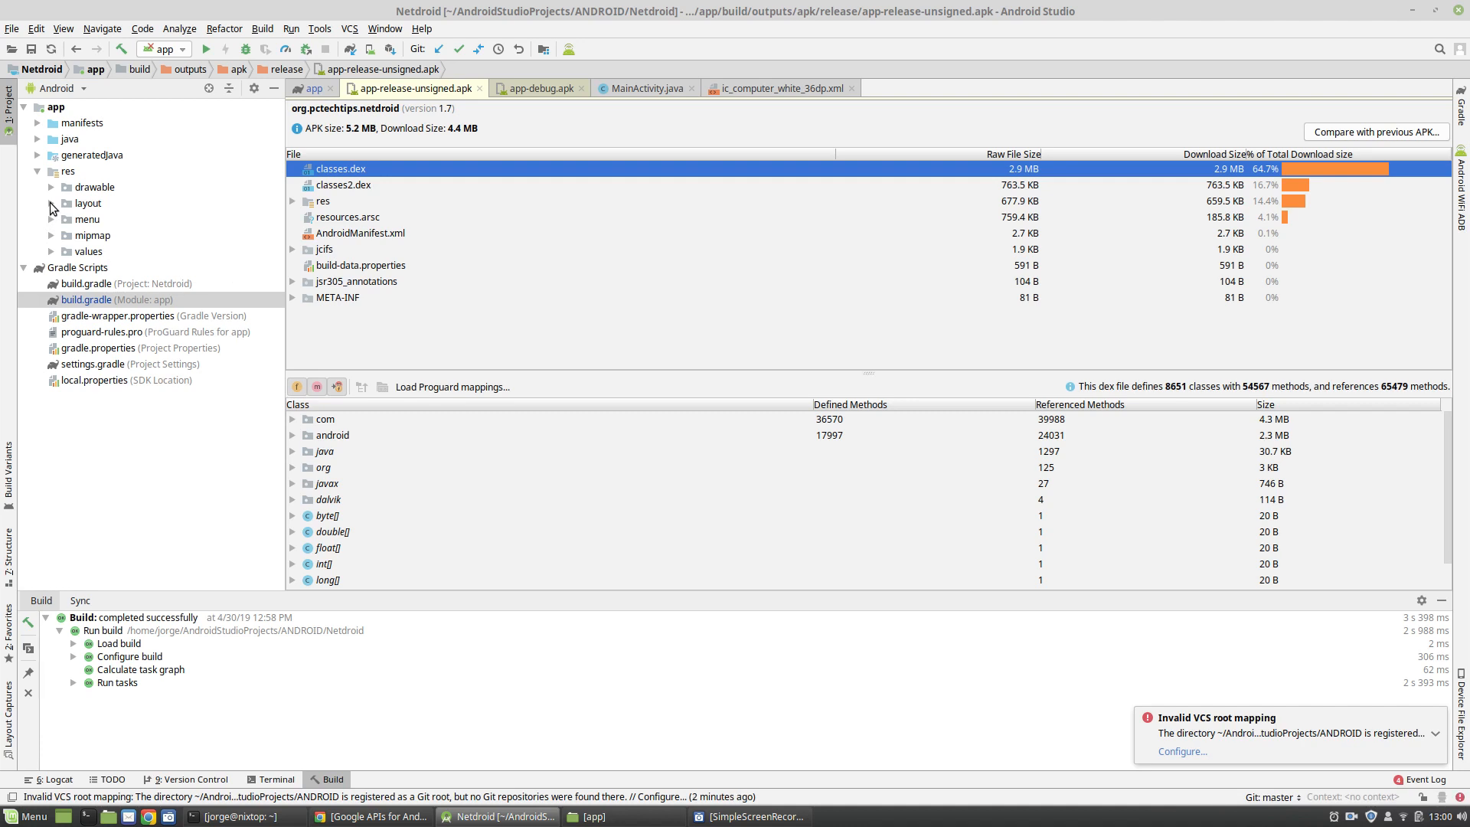
- Select build.gradle (Module: app) and expand res/drawable to list the XML icon files
{"action": "left_click", "coordinate": [54, 203]}
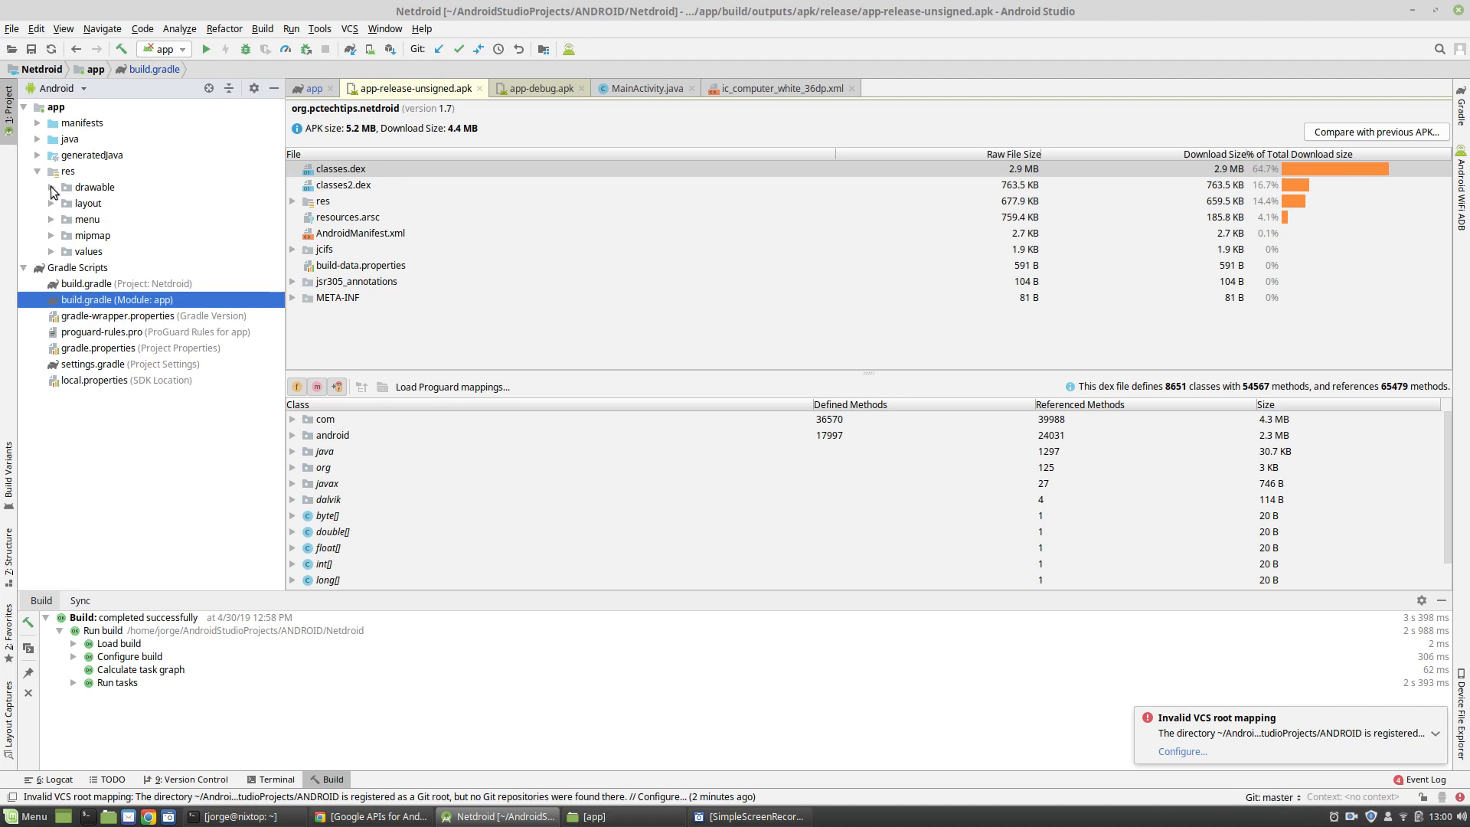
{"action": "left_click", "coordinate": [51, 187]}
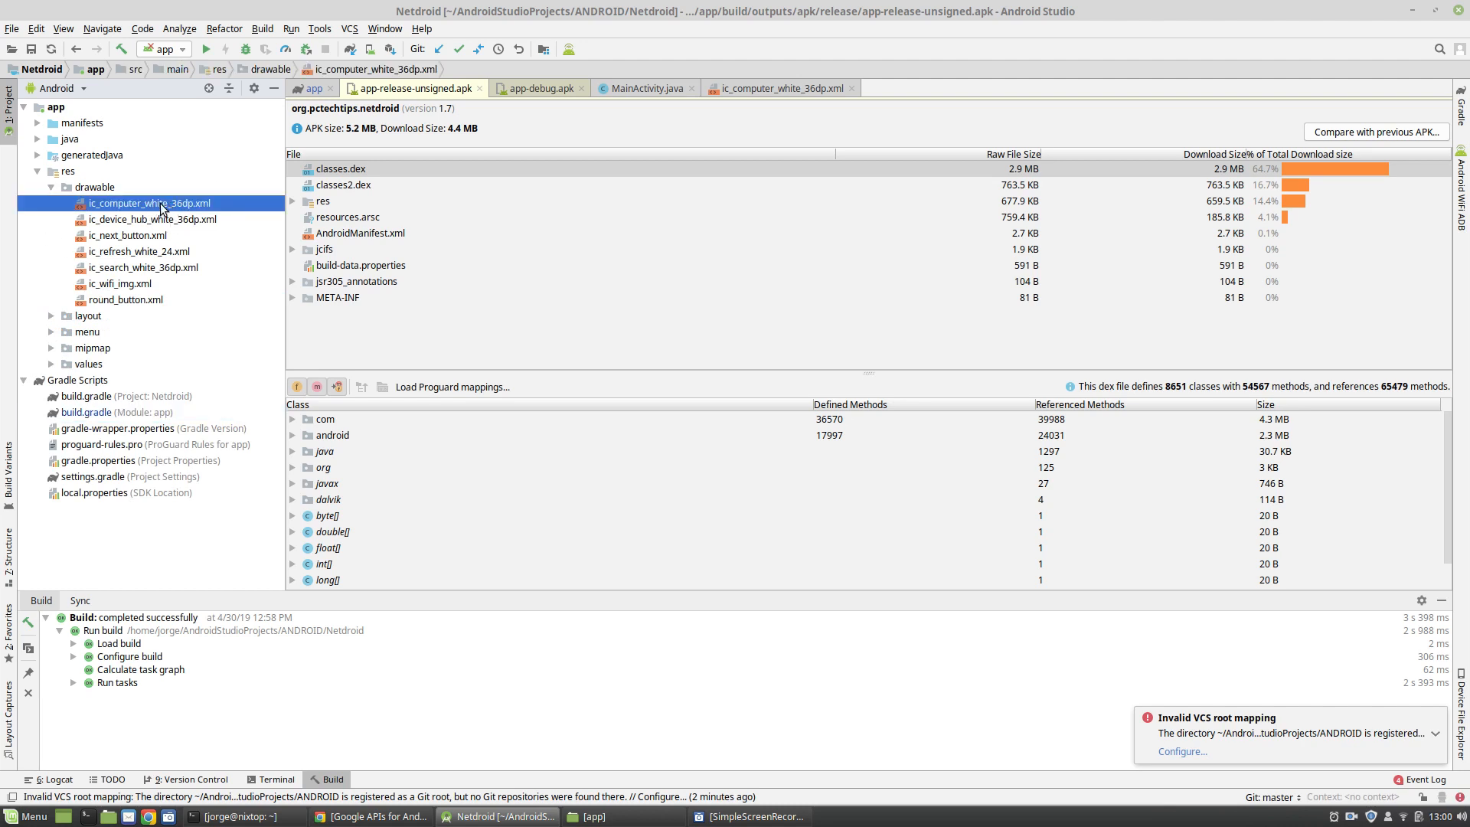
{"action": "mouse_move", "coordinate": [147, 205]}
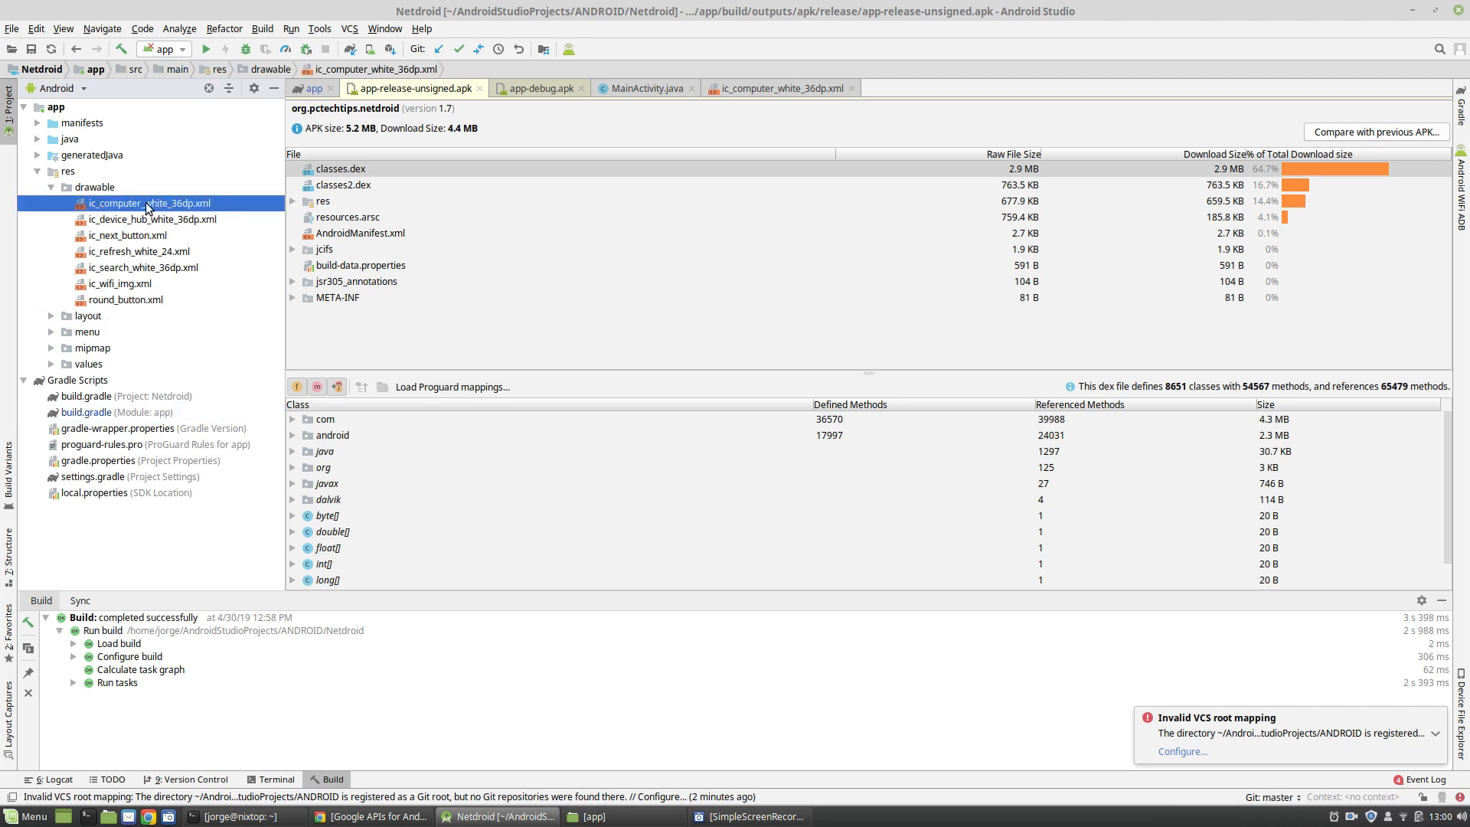
- Open ic_computer_white_36dp.xml in the editor and select all its contents
{"action": "left_click", "coordinate": [781, 87]}
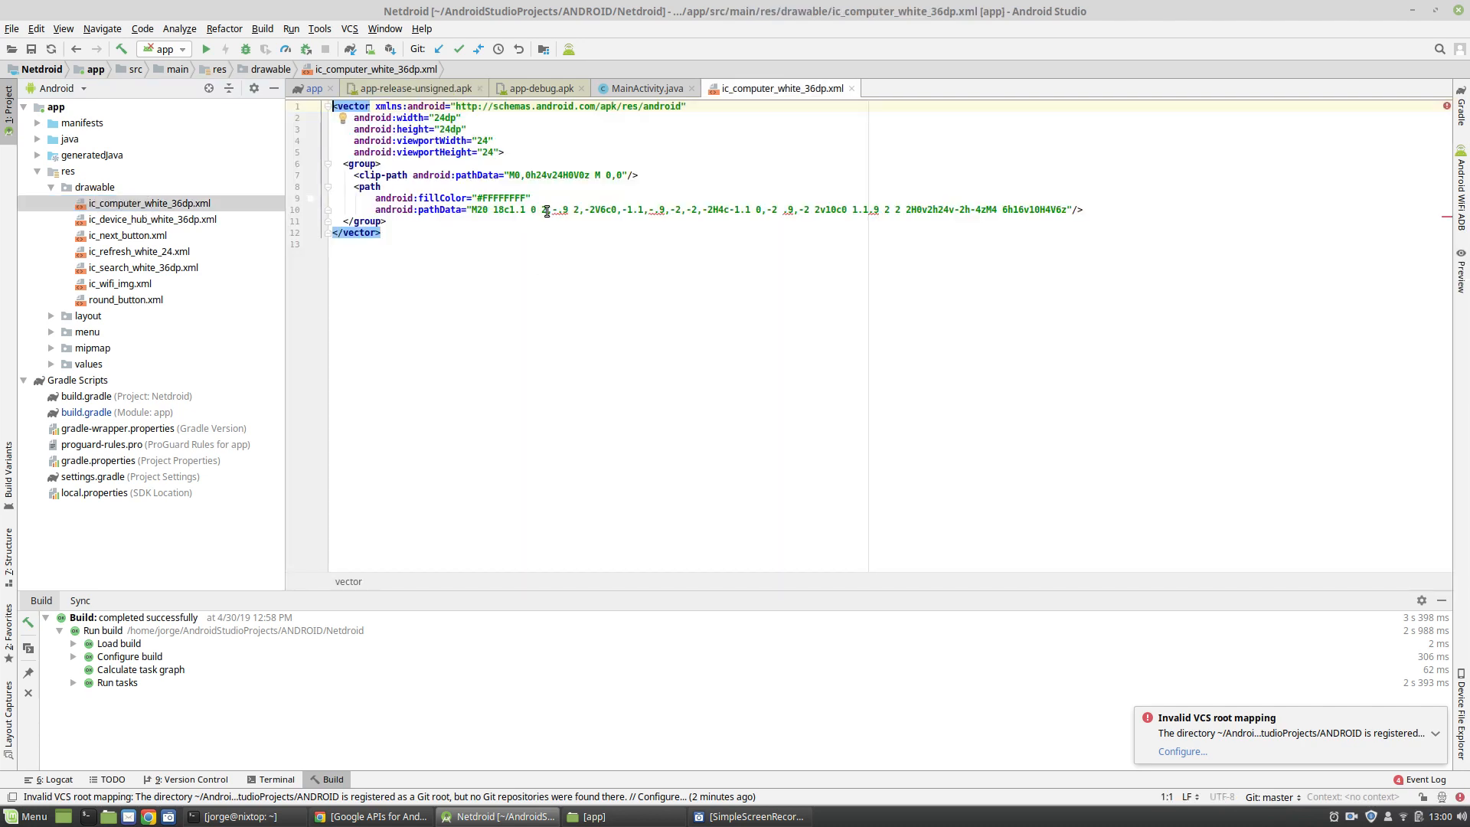
{"action": "key", "text": "ctrl+a"}
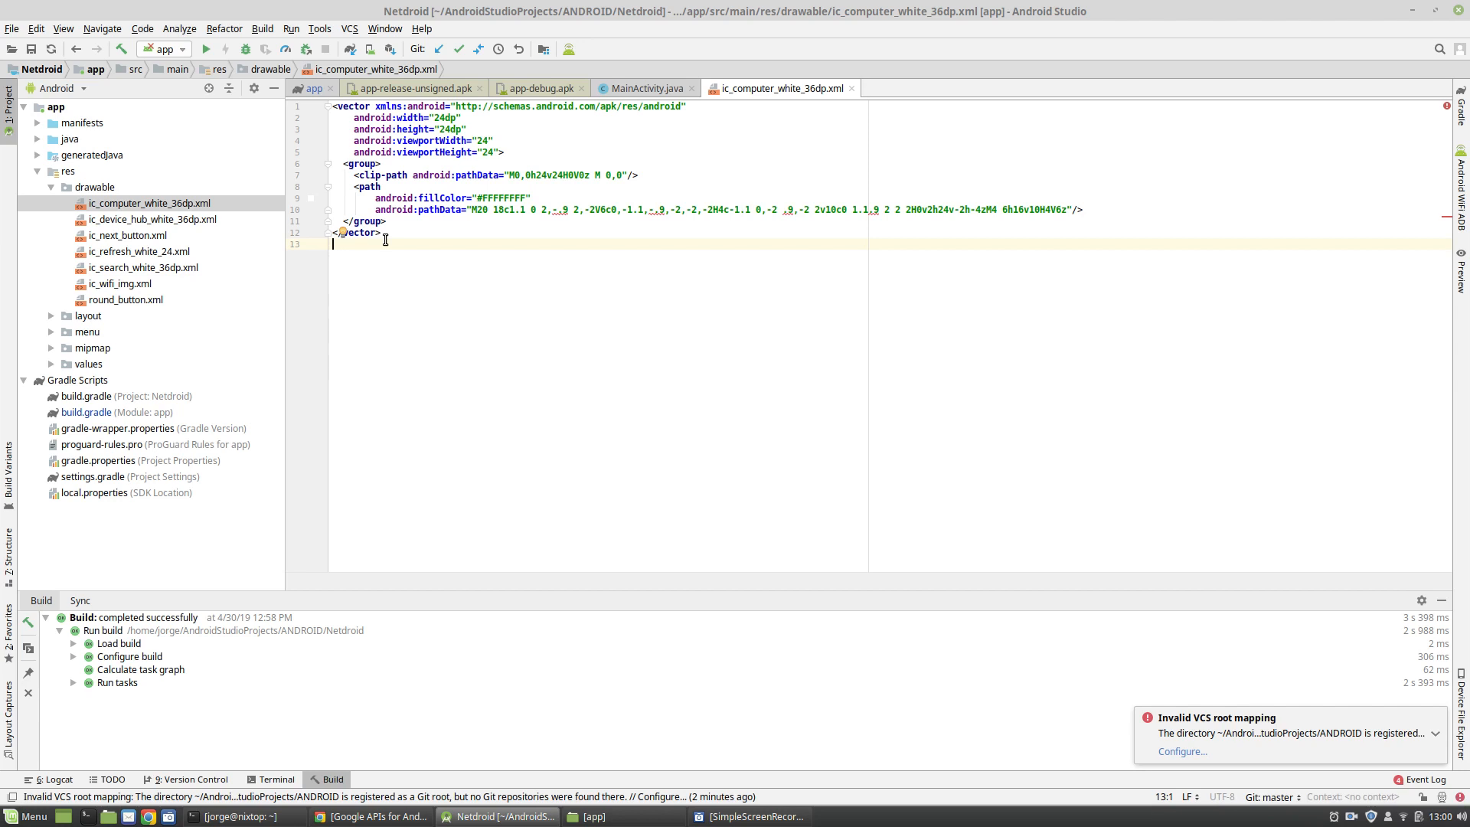
{"action": "mouse_move", "coordinate": [485, 239]}
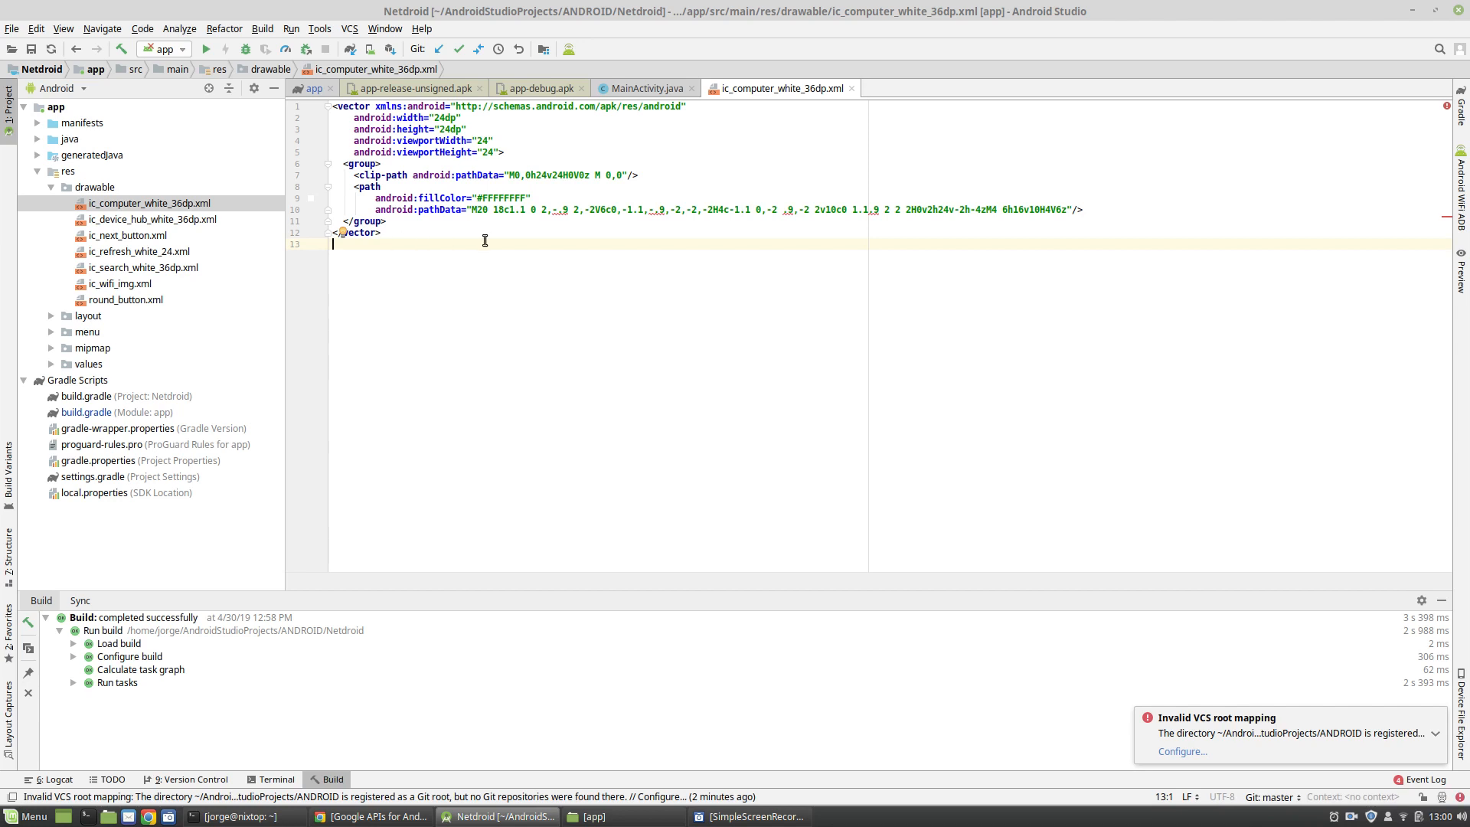
{"action": "mouse_move", "coordinate": [355, 284]}
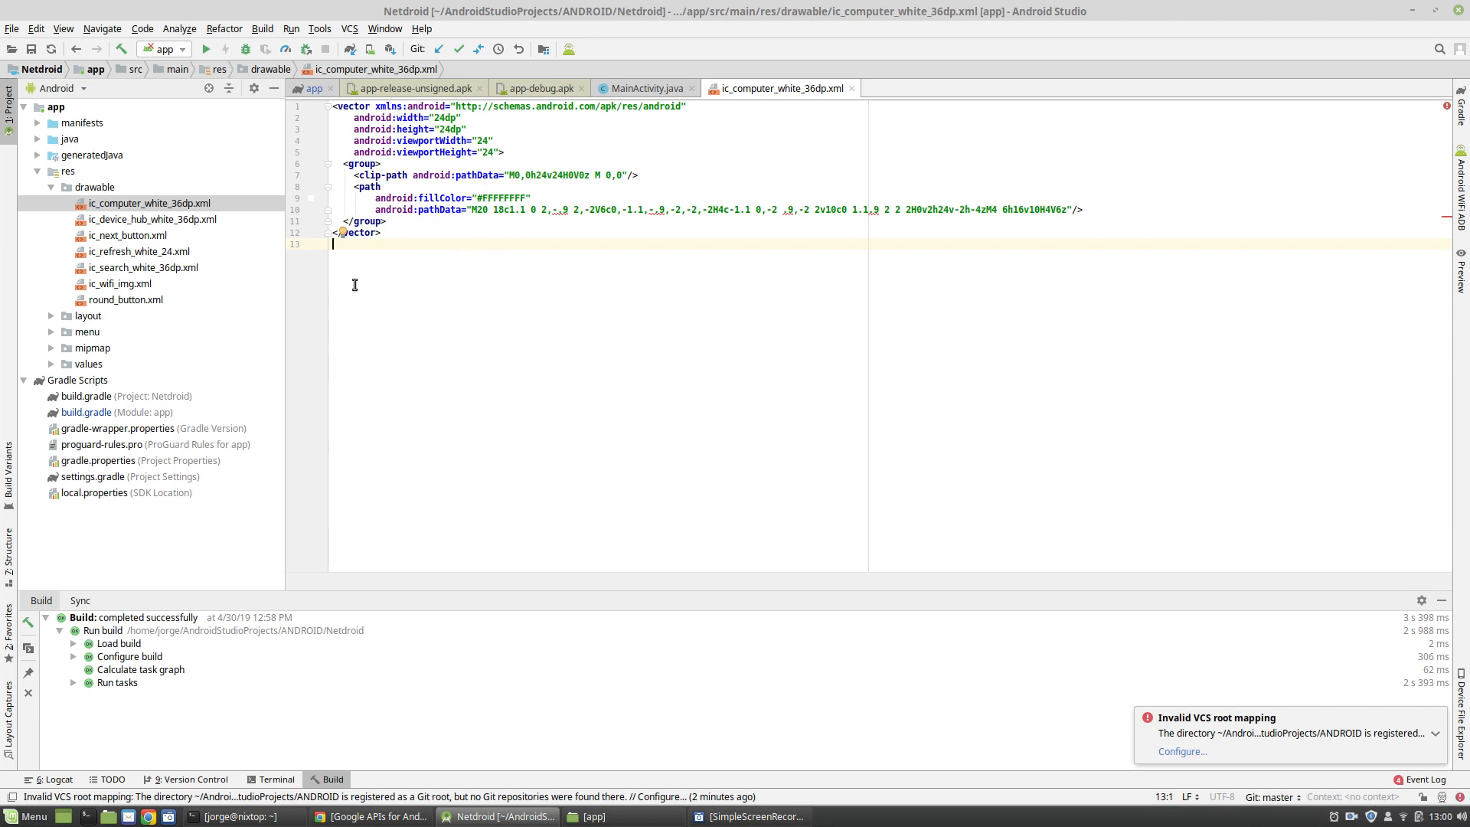
{"action": "mouse_move", "coordinate": [74, 437]}
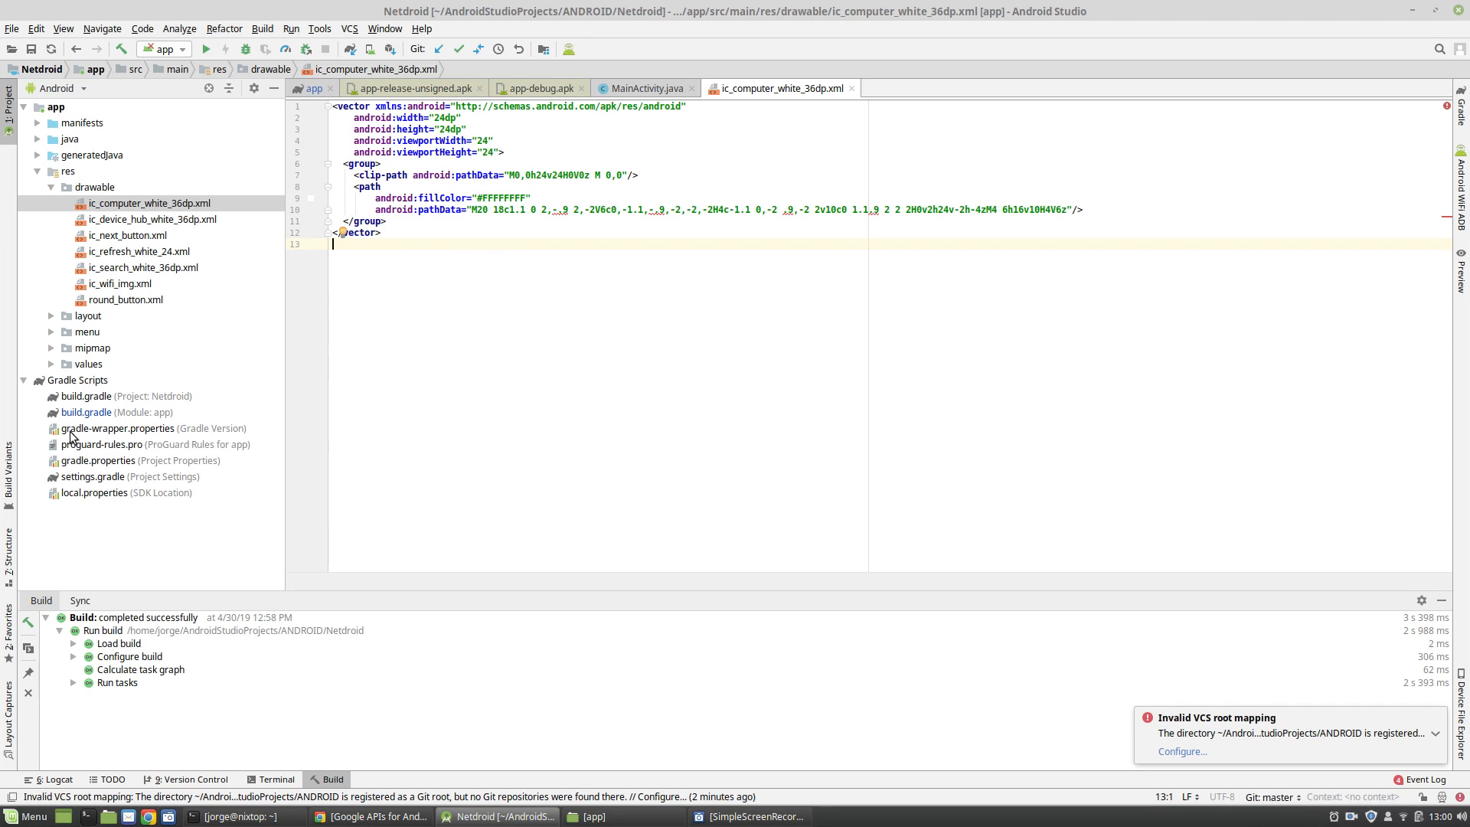
- Open the app module's build.gradle and select the release minifyEnabled 'false' value
{"action": "left_click", "coordinate": [106, 412]}
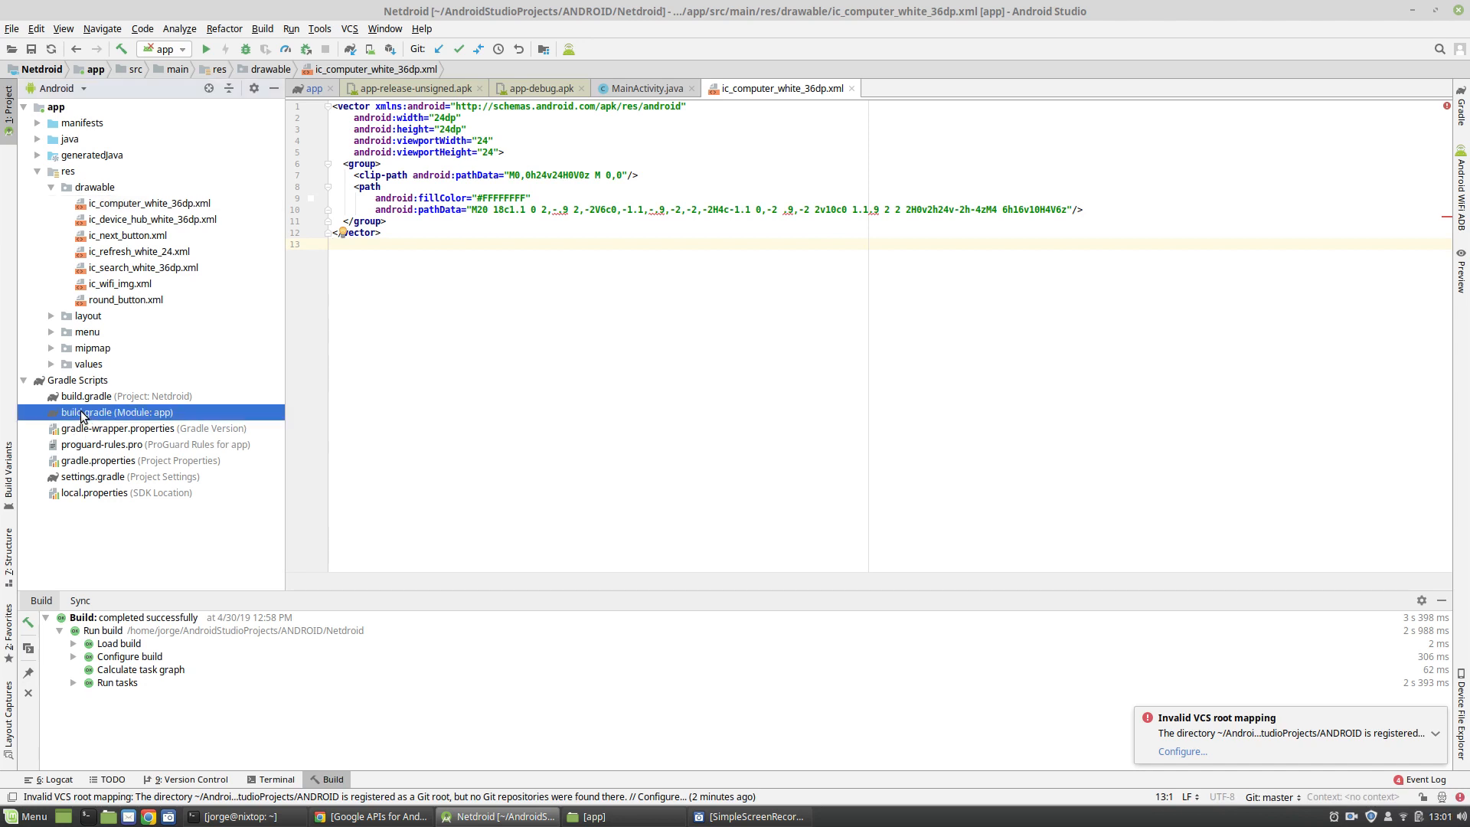
{"action": "double_click", "coordinate": [96, 412]}
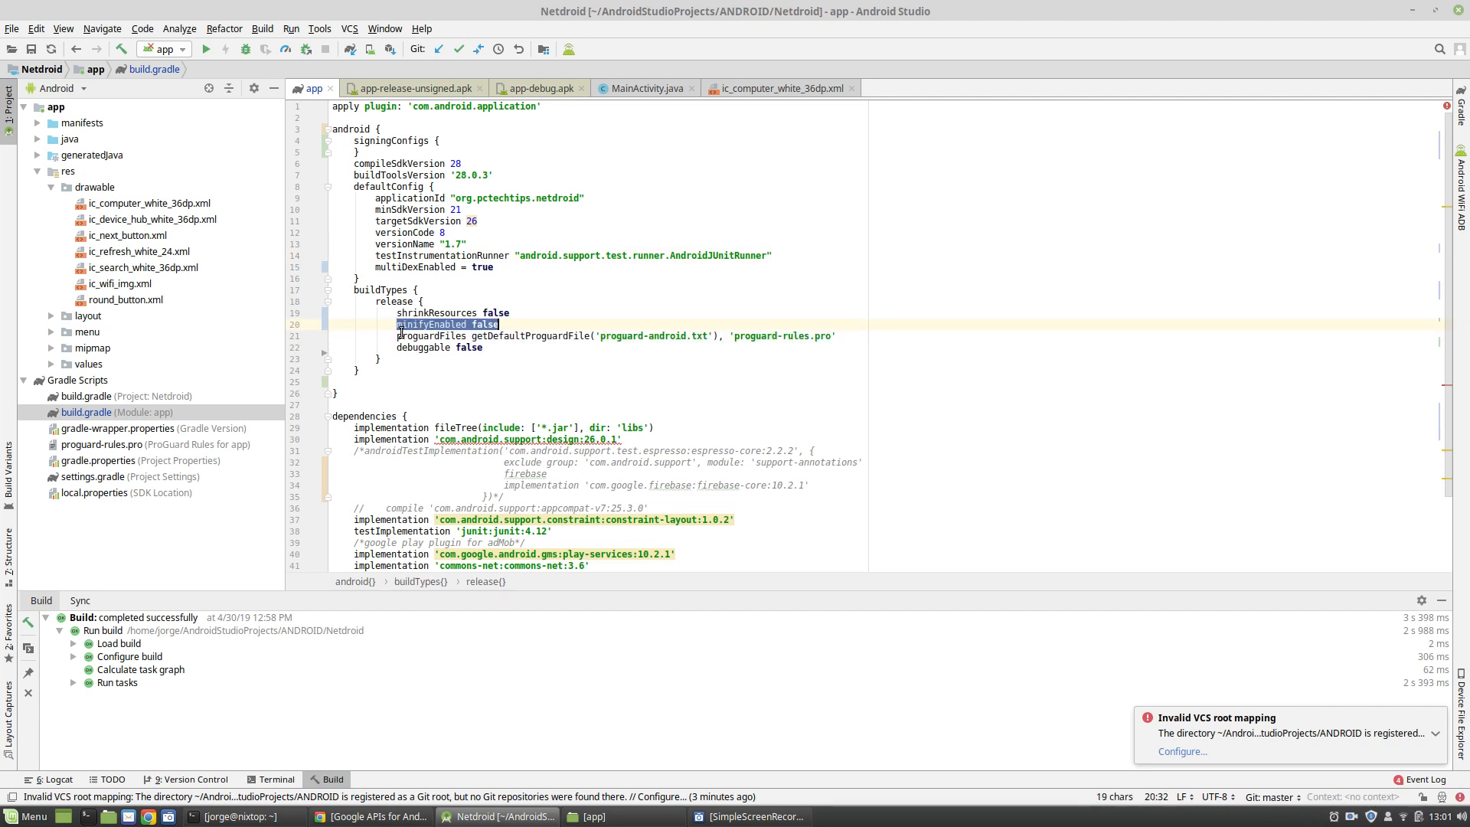
{"action": "left_click", "coordinate": [396, 335]}
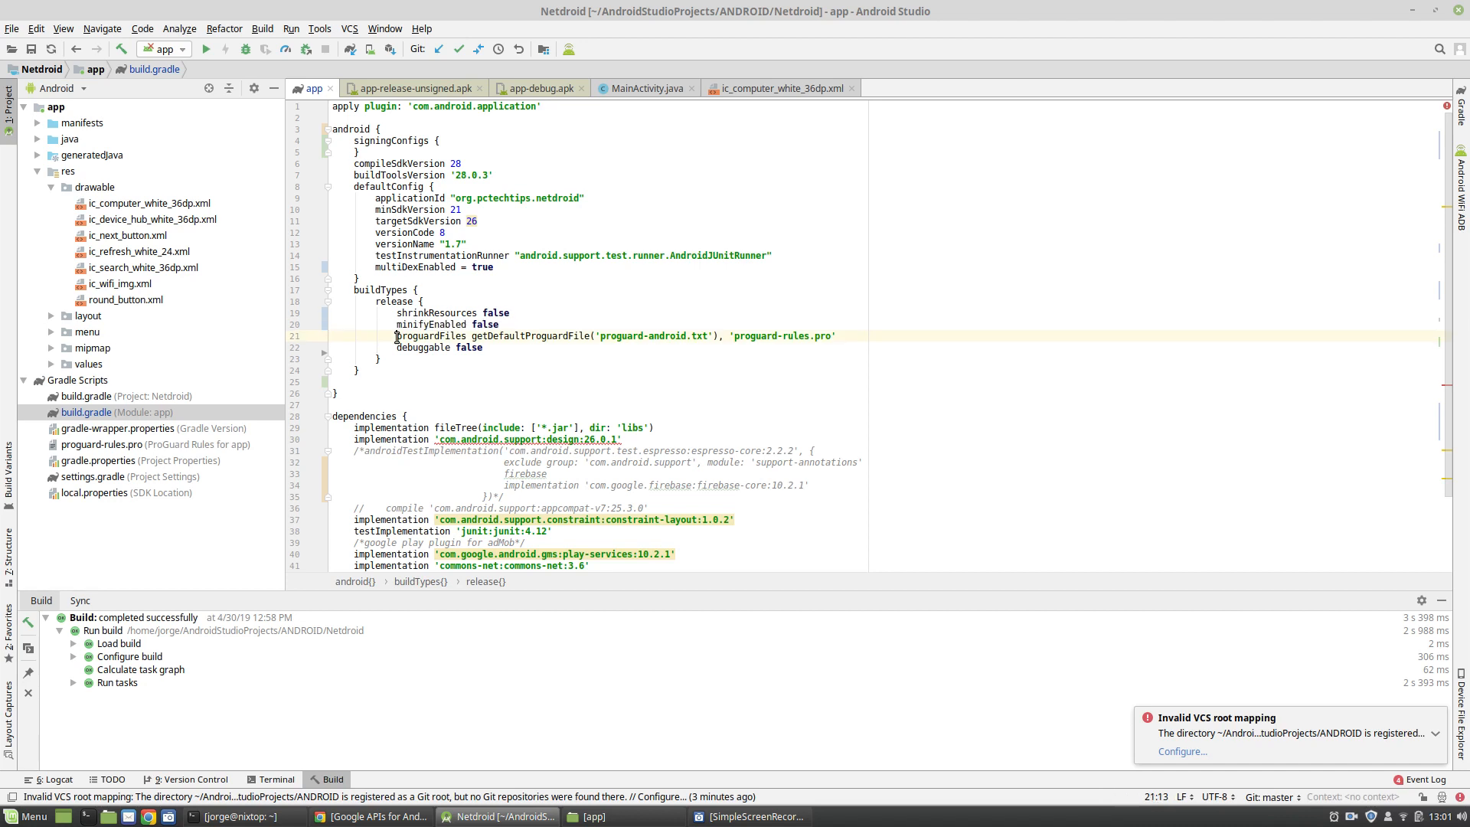
{"action": "triple_click", "coordinate": [615, 336]}
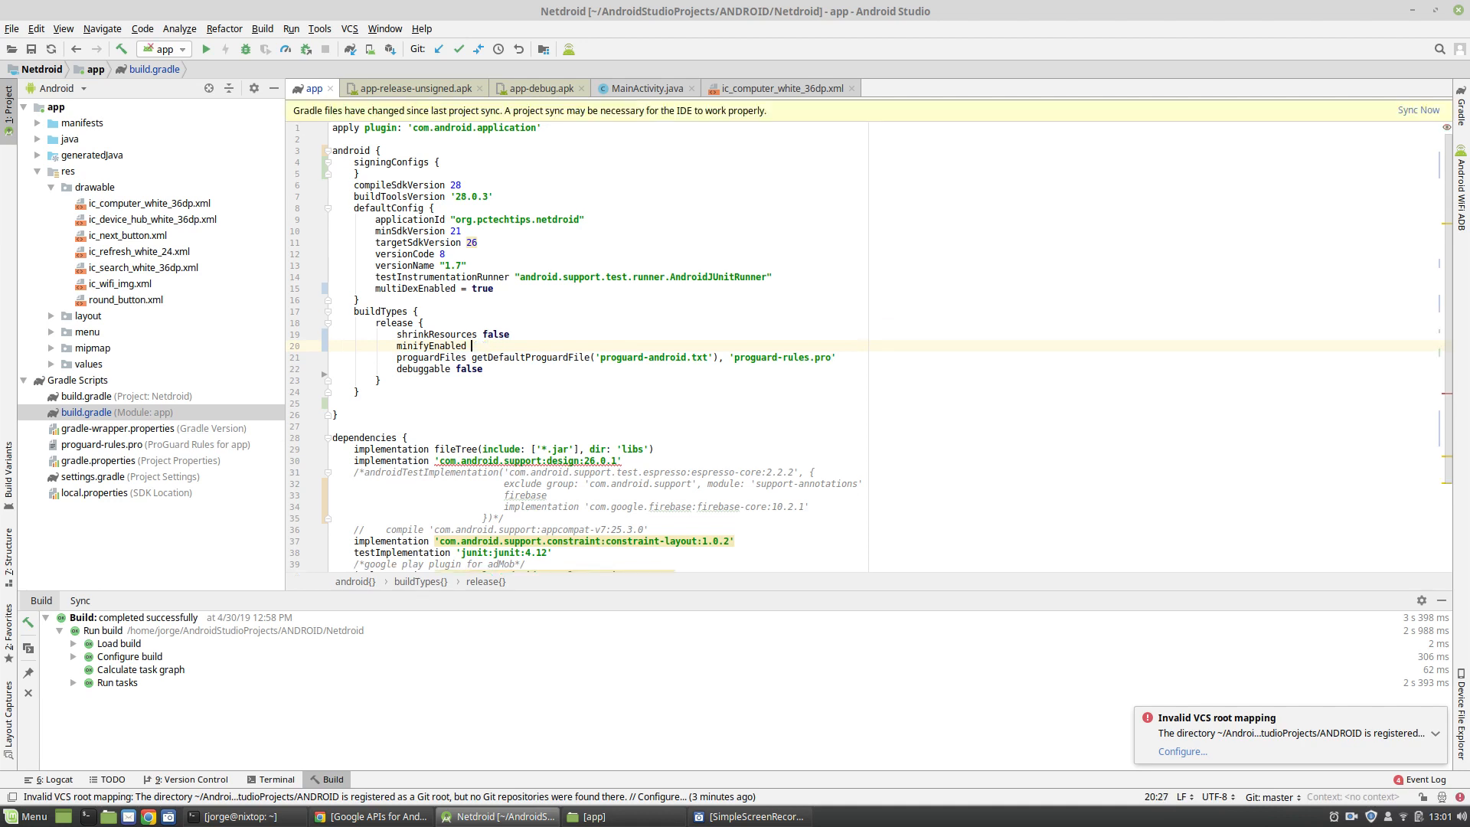
- Set release minifyEnabled to true and select the shrinkResources false value
{"action": "type", "text": "true"}
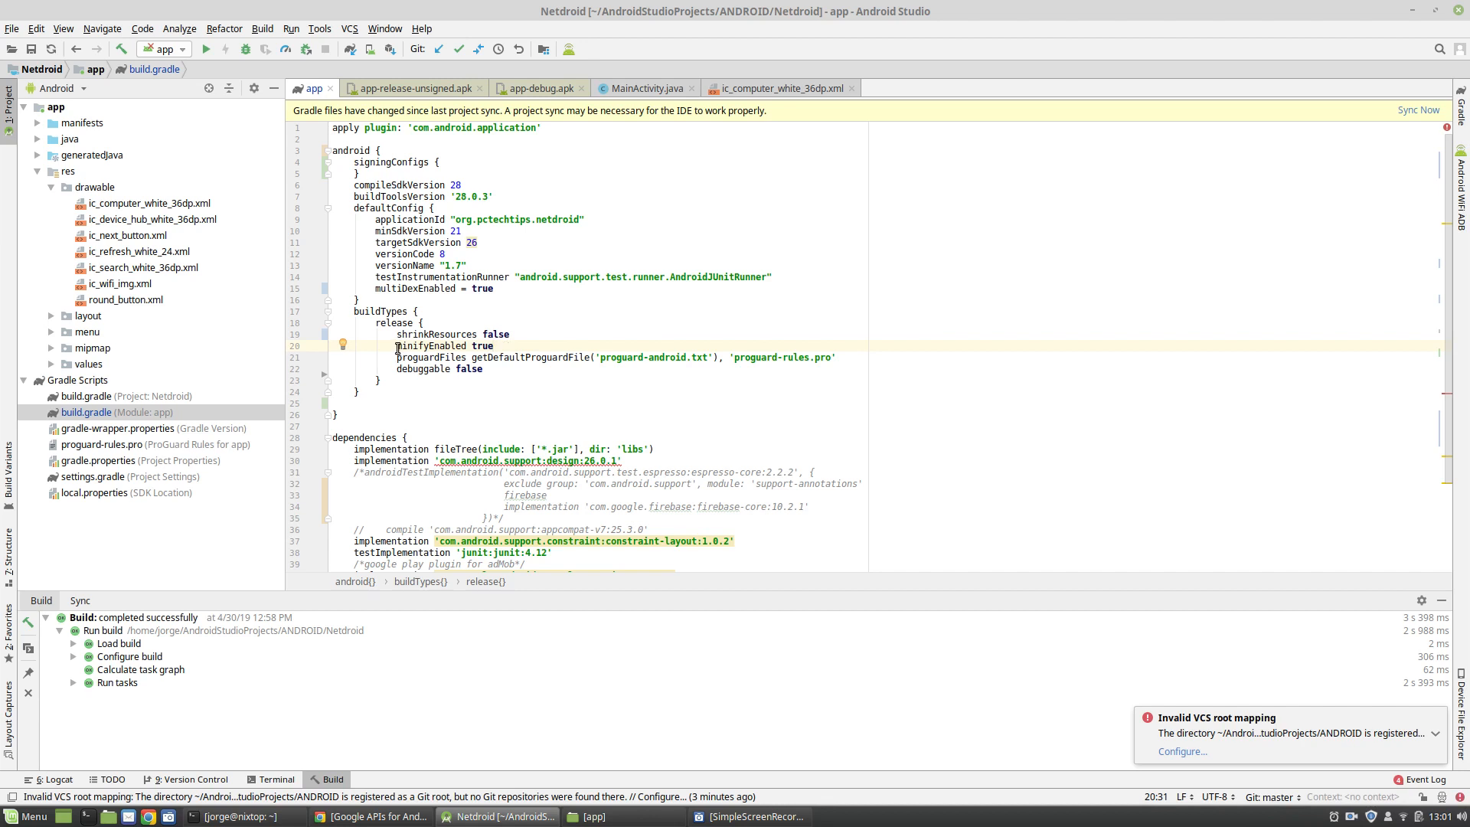
{"action": "left_click_drag", "start_coordinate": [396, 346], "coordinate": [828, 357]}
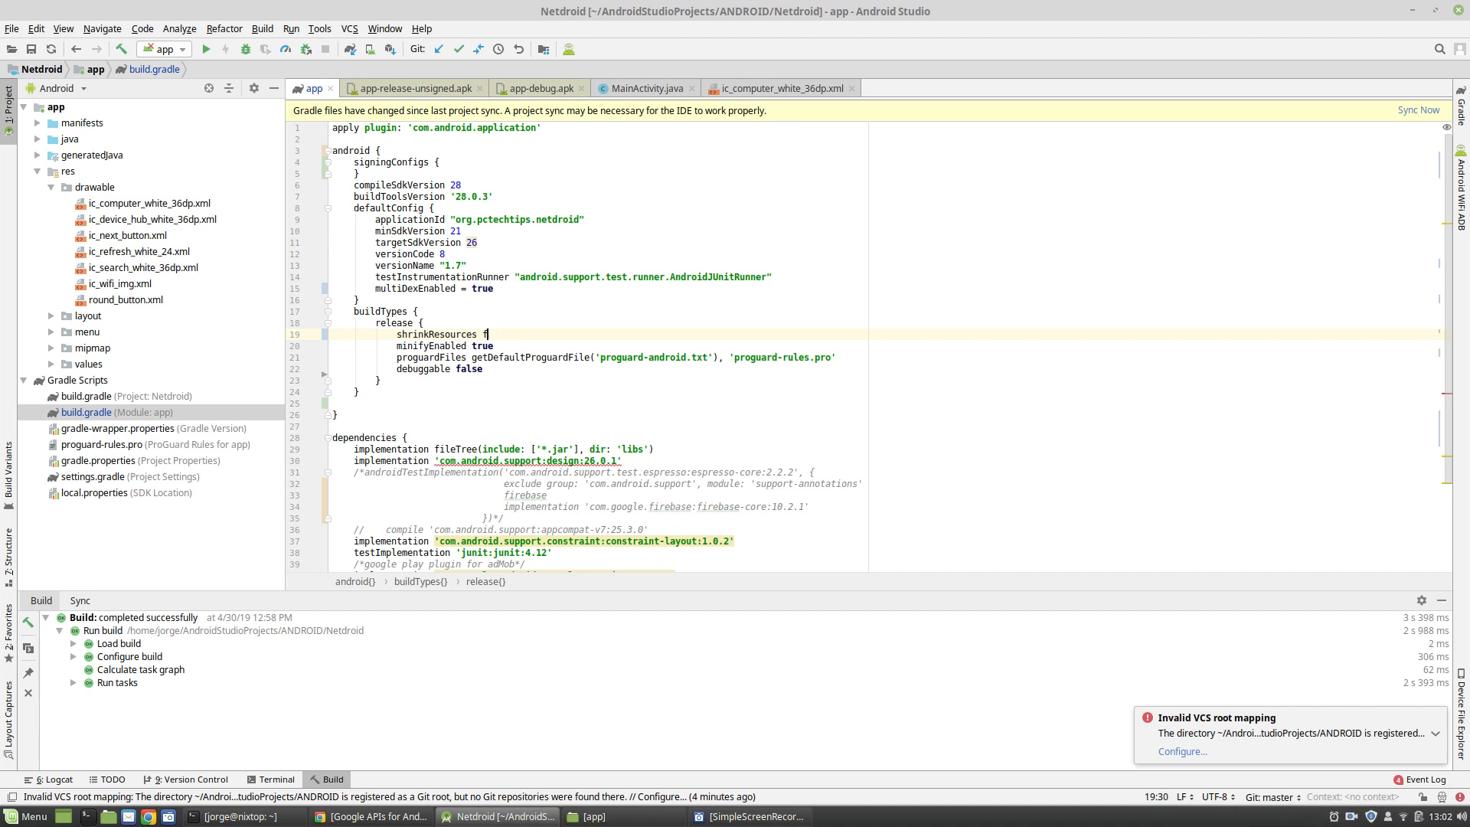
- Change release shrinkResources to true and run Gradle Sync Now
{"action": "type", "text": "rue"}
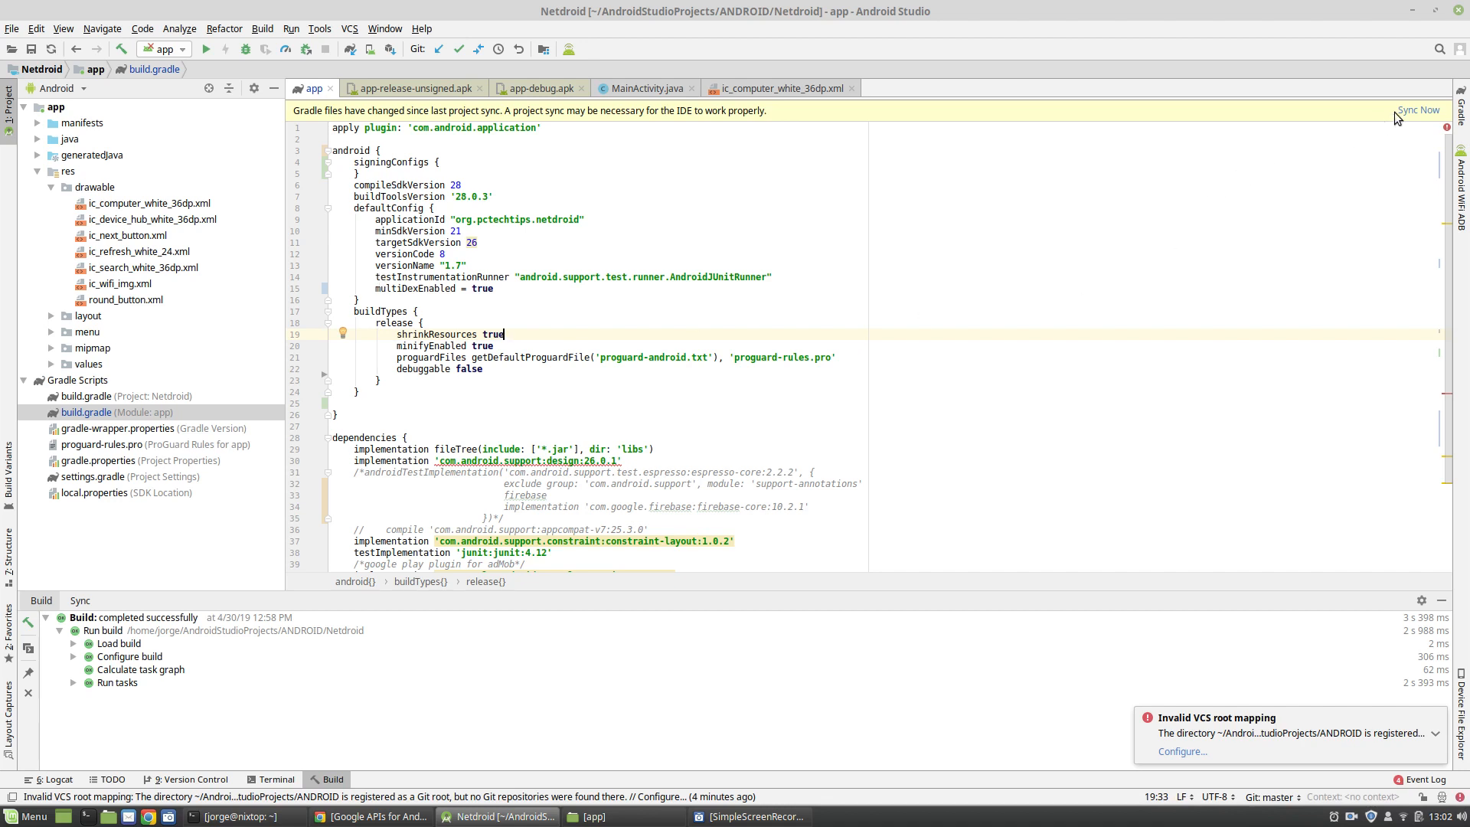
{"action": "left_click", "coordinate": [1419, 110]}
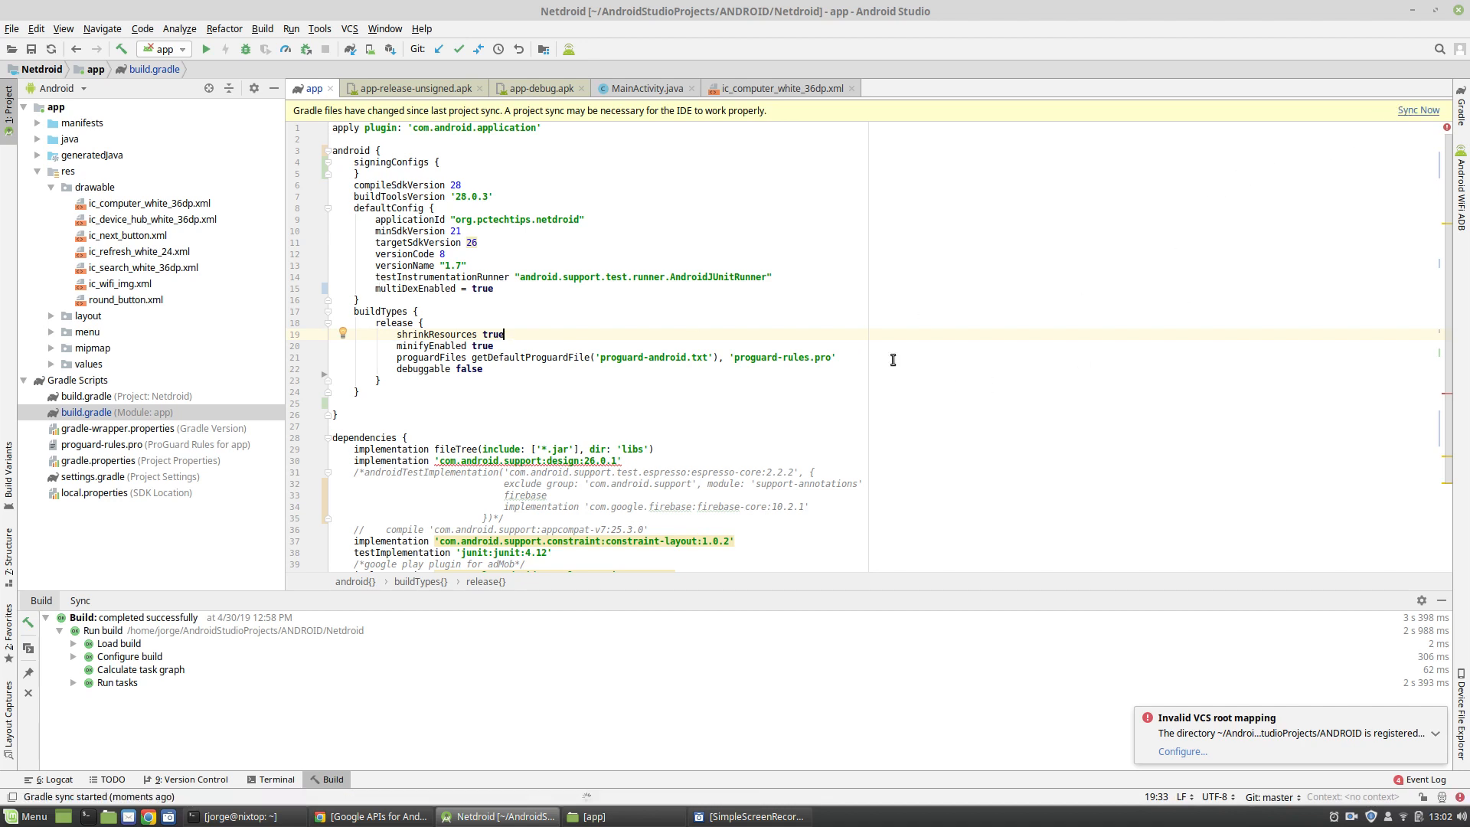
{"action": "left_click", "coordinate": [1419, 109]}
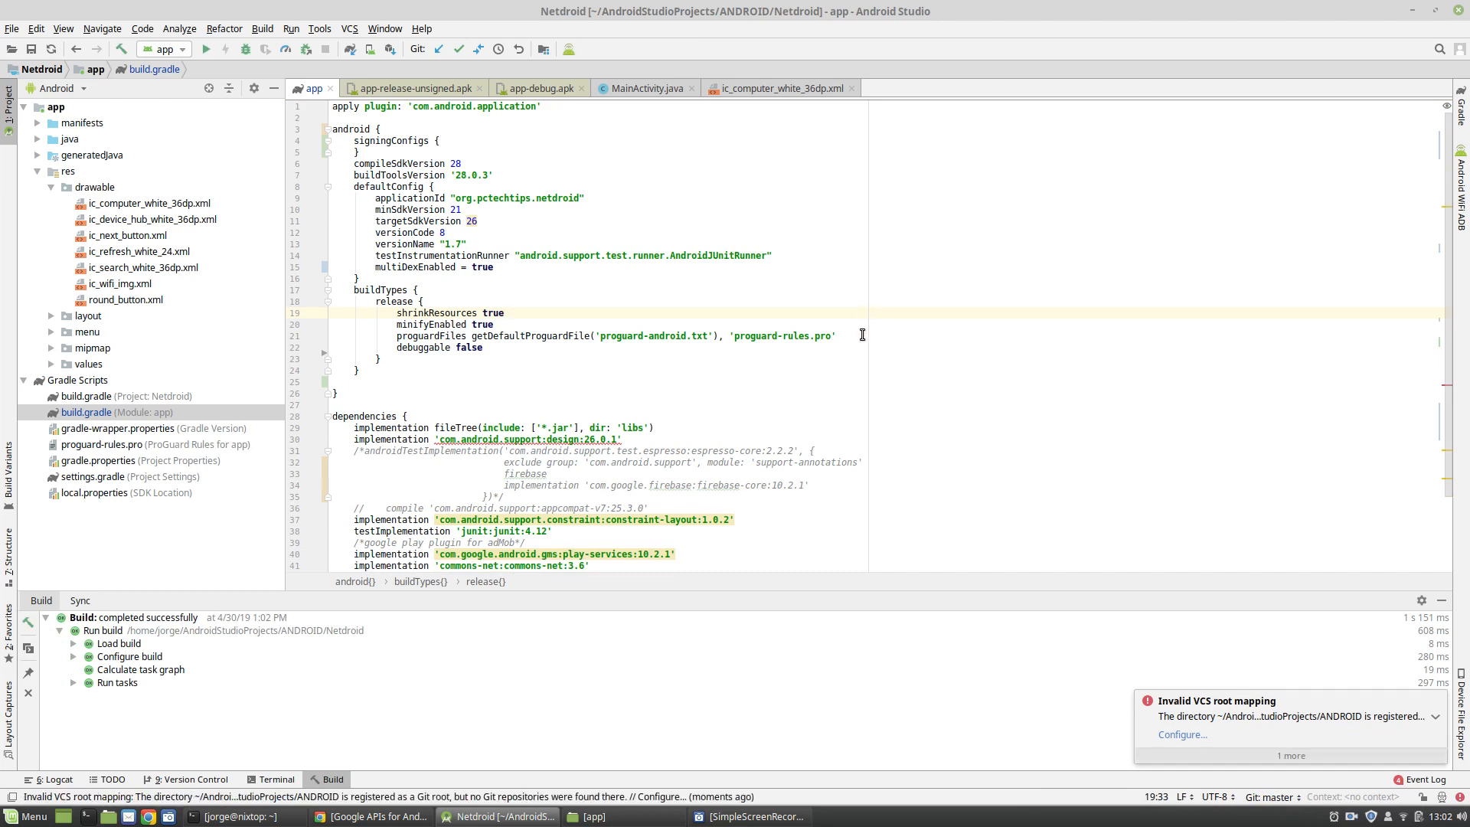
- Start Build APK(s) from the Build menu, launching the assembleRelease task
{"action": "left_click", "coordinate": [263, 29]}
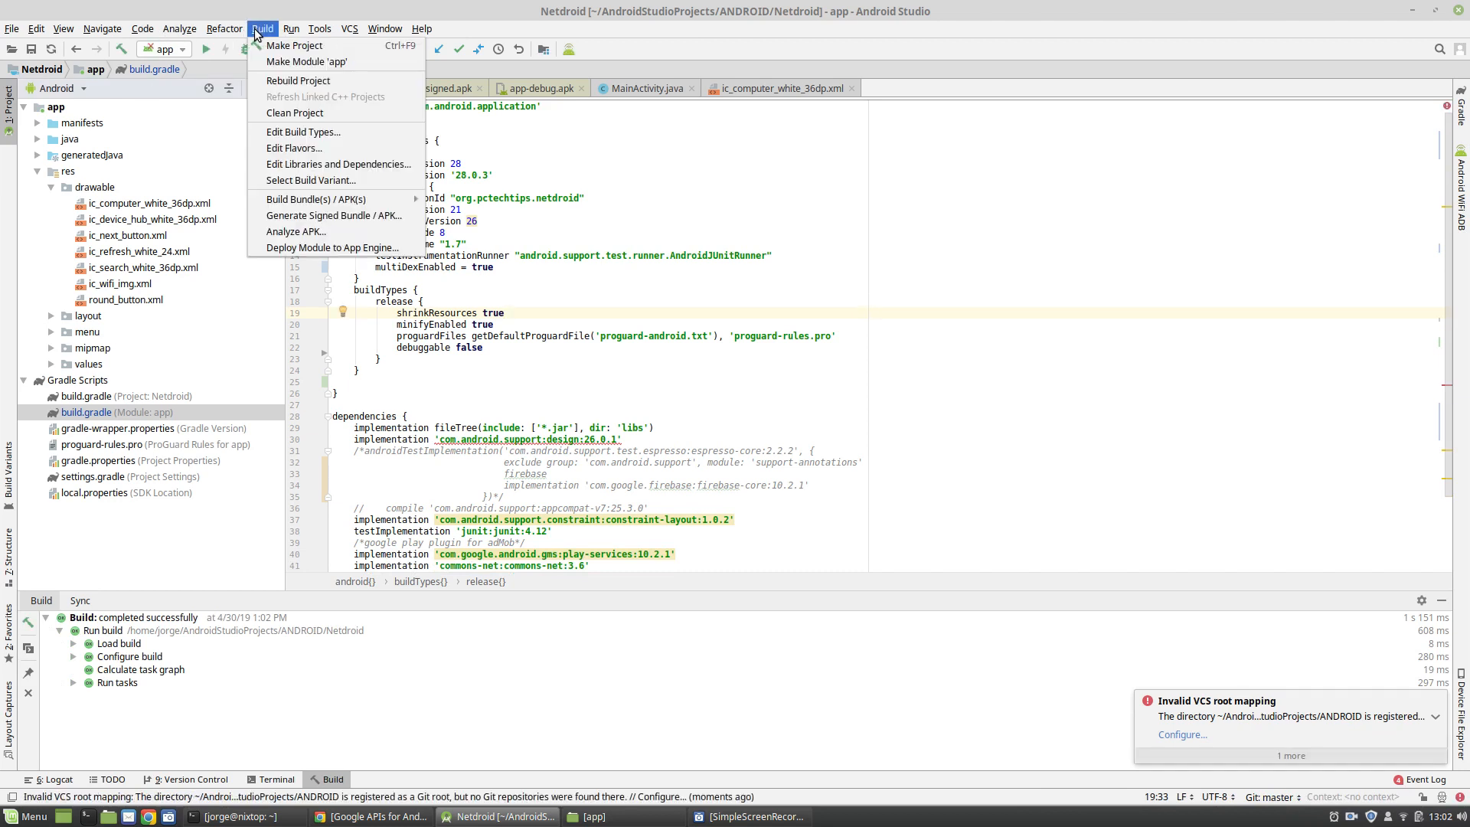
{"action": "mouse_move", "coordinate": [316, 199]}
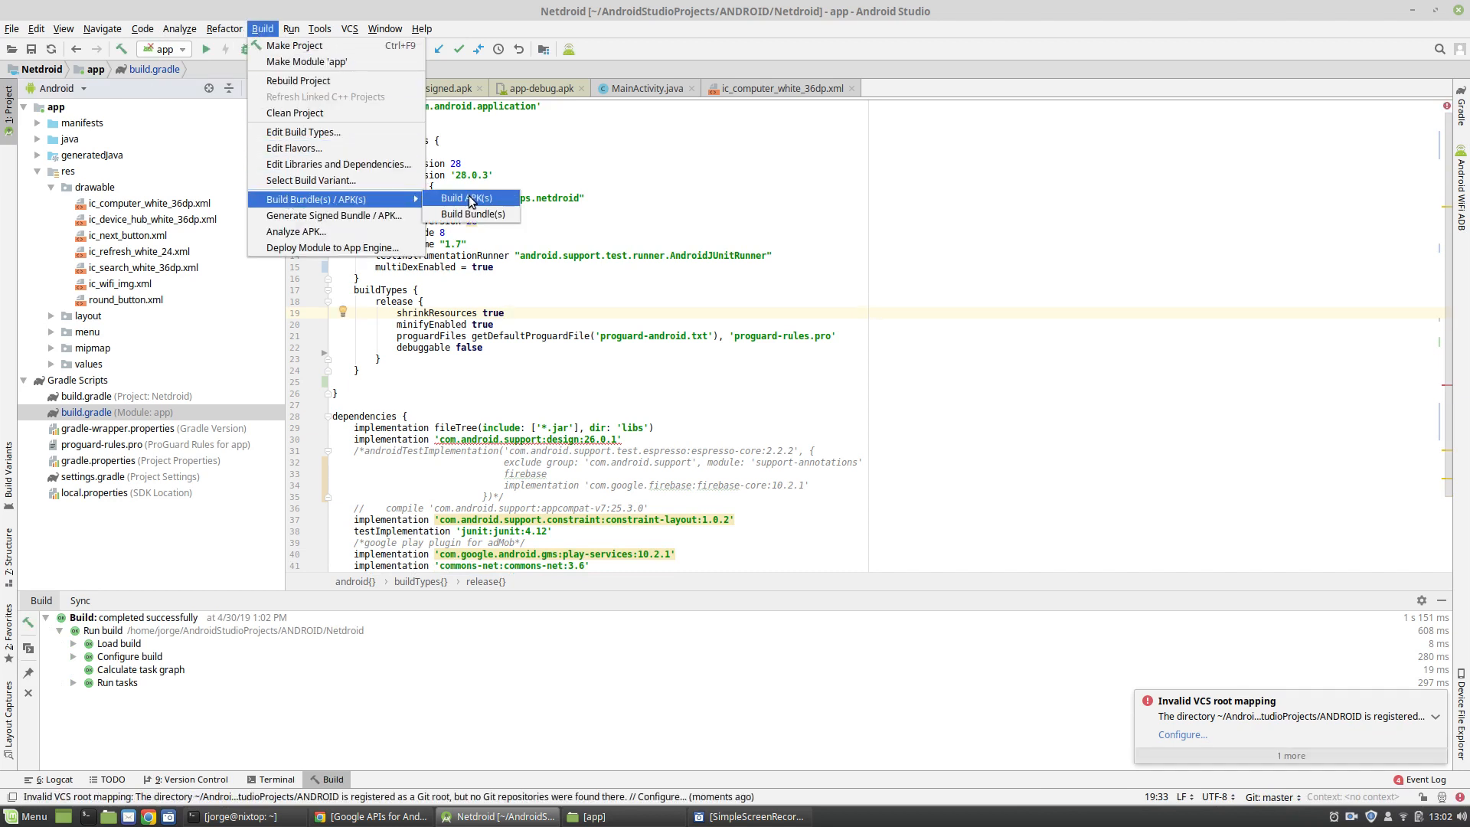
{"action": "left_click", "coordinate": [471, 197]}
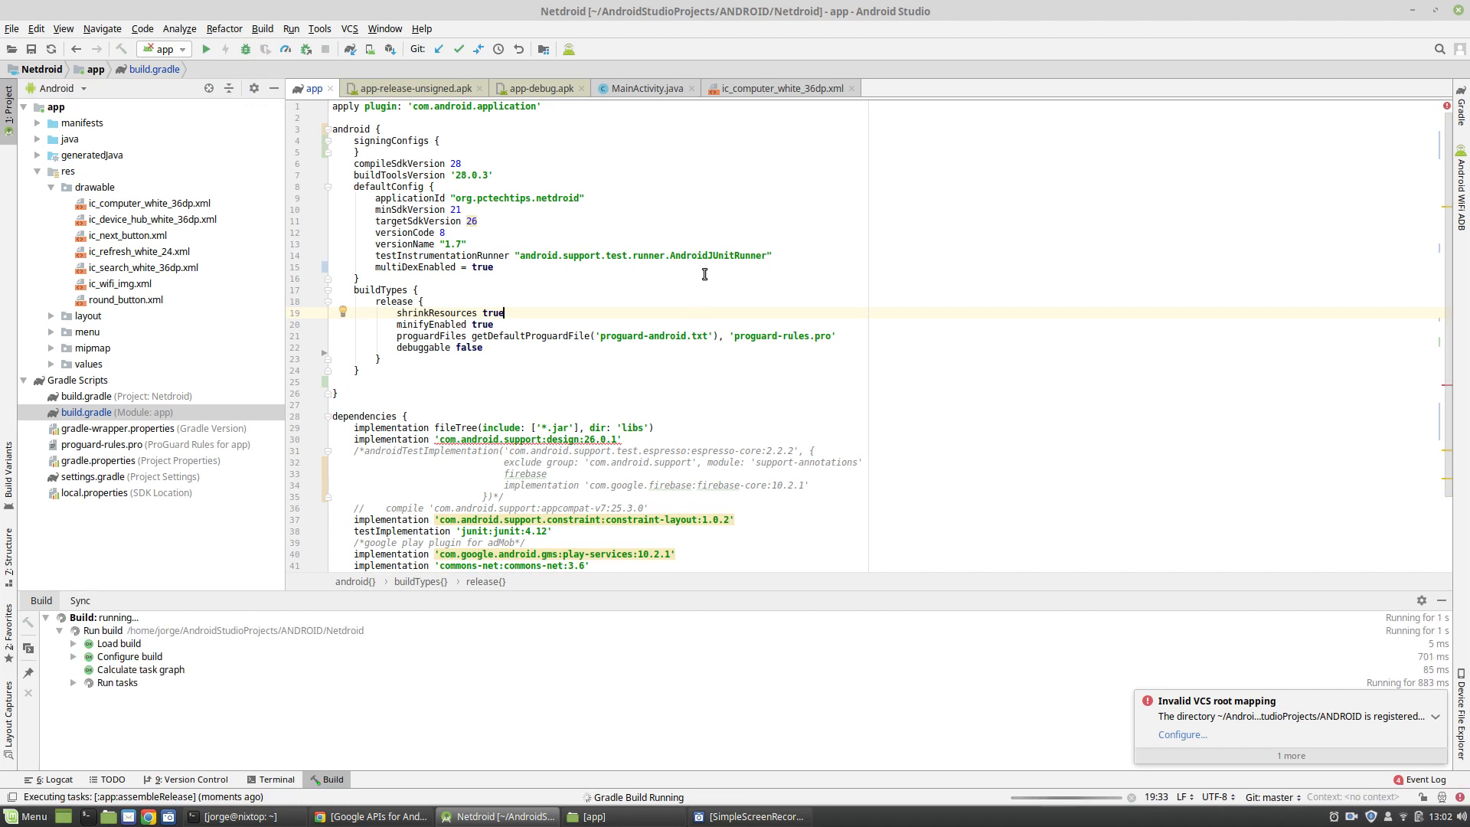
{"action": "mouse_move", "coordinate": [1040, 544]}
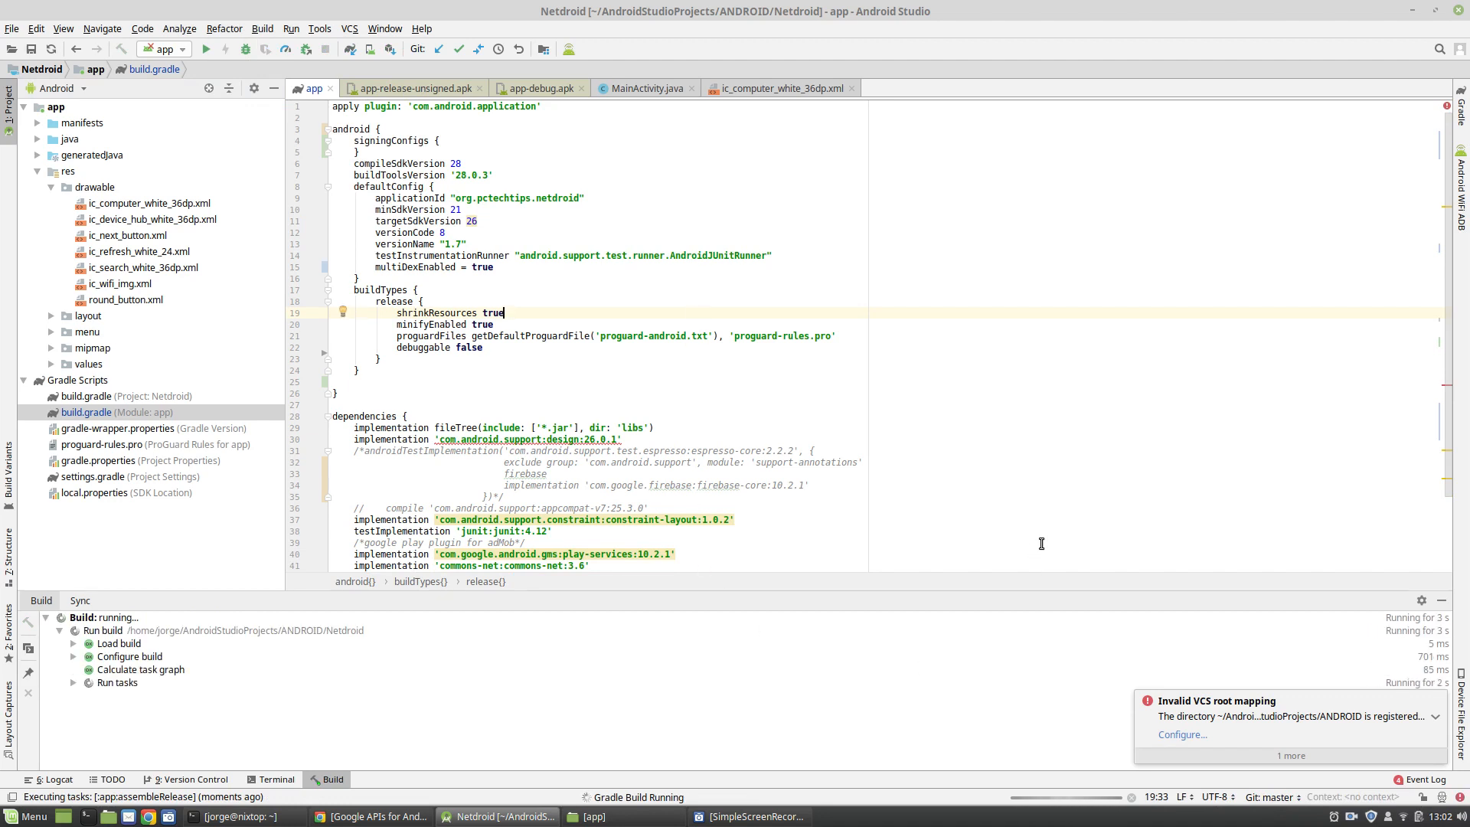
{"action": "mouse_move", "coordinate": [1229, 618]}
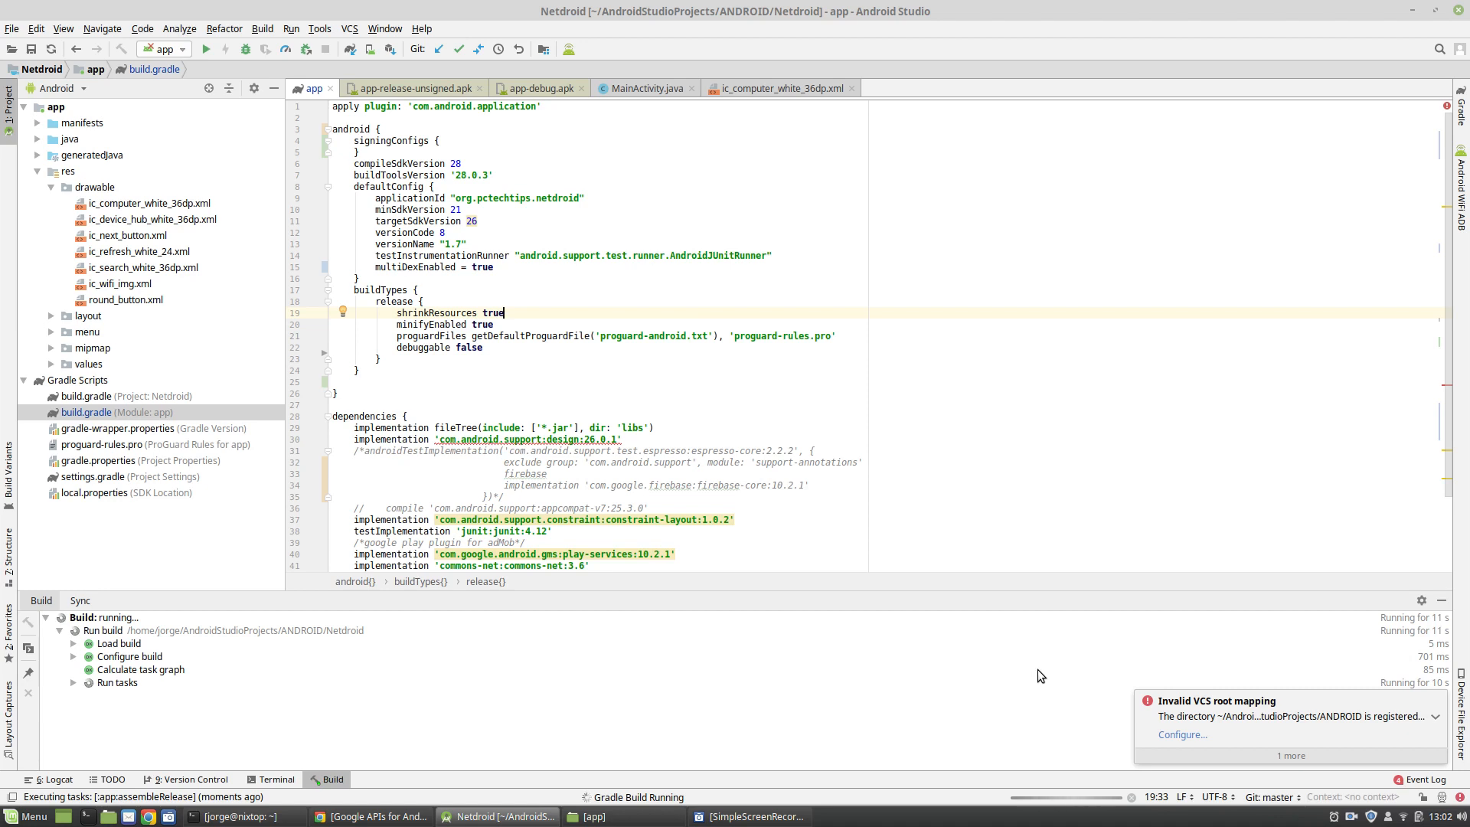
{"action": "mouse_move", "coordinate": [1026, 660]}
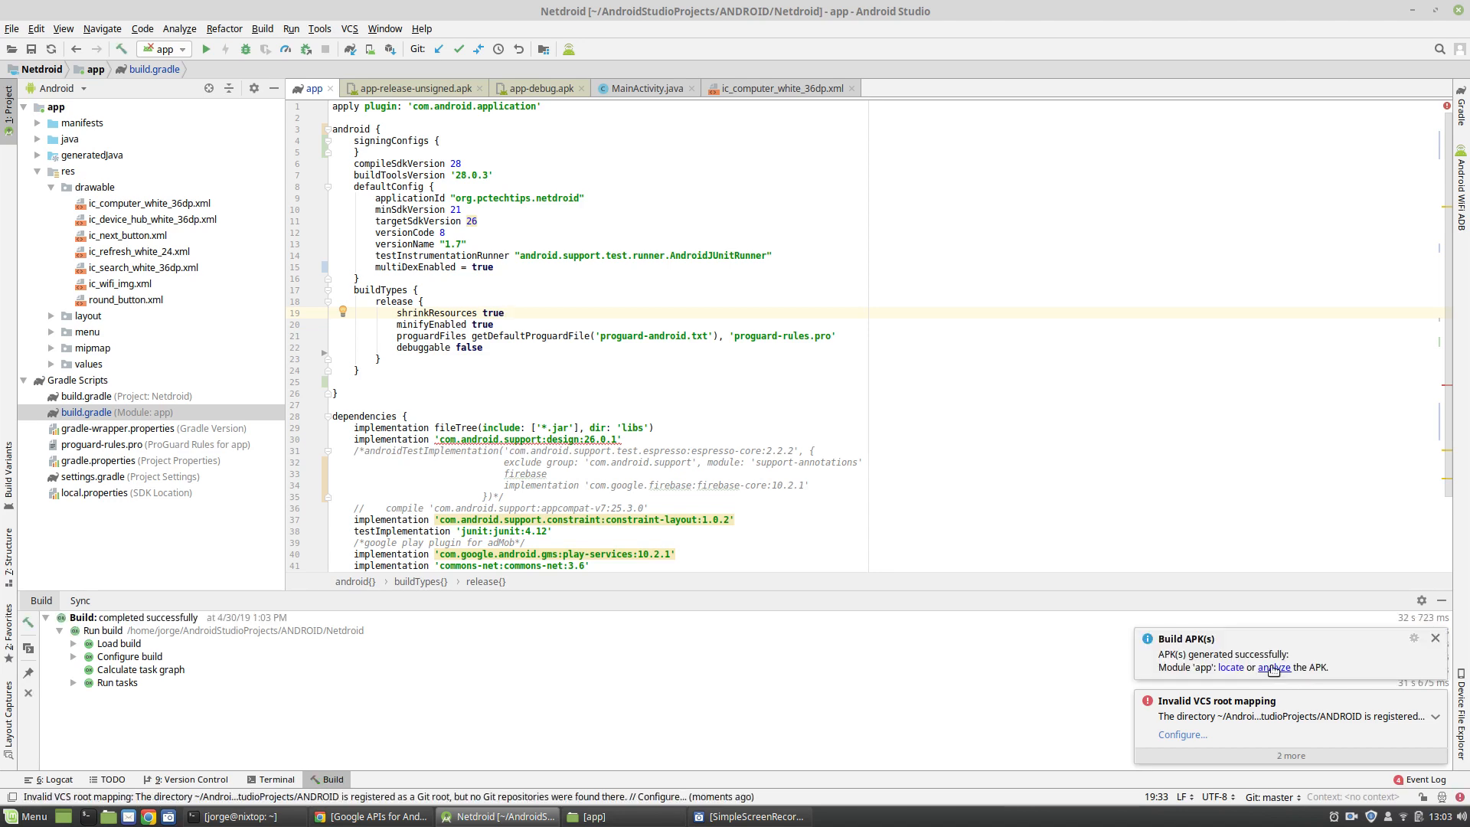
- Analyze the 2.9 MB shrunk APK and view classes.dex (4219 classes, 26218 methods)
{"action": "left_click", "coordinate": [1274, 668]}
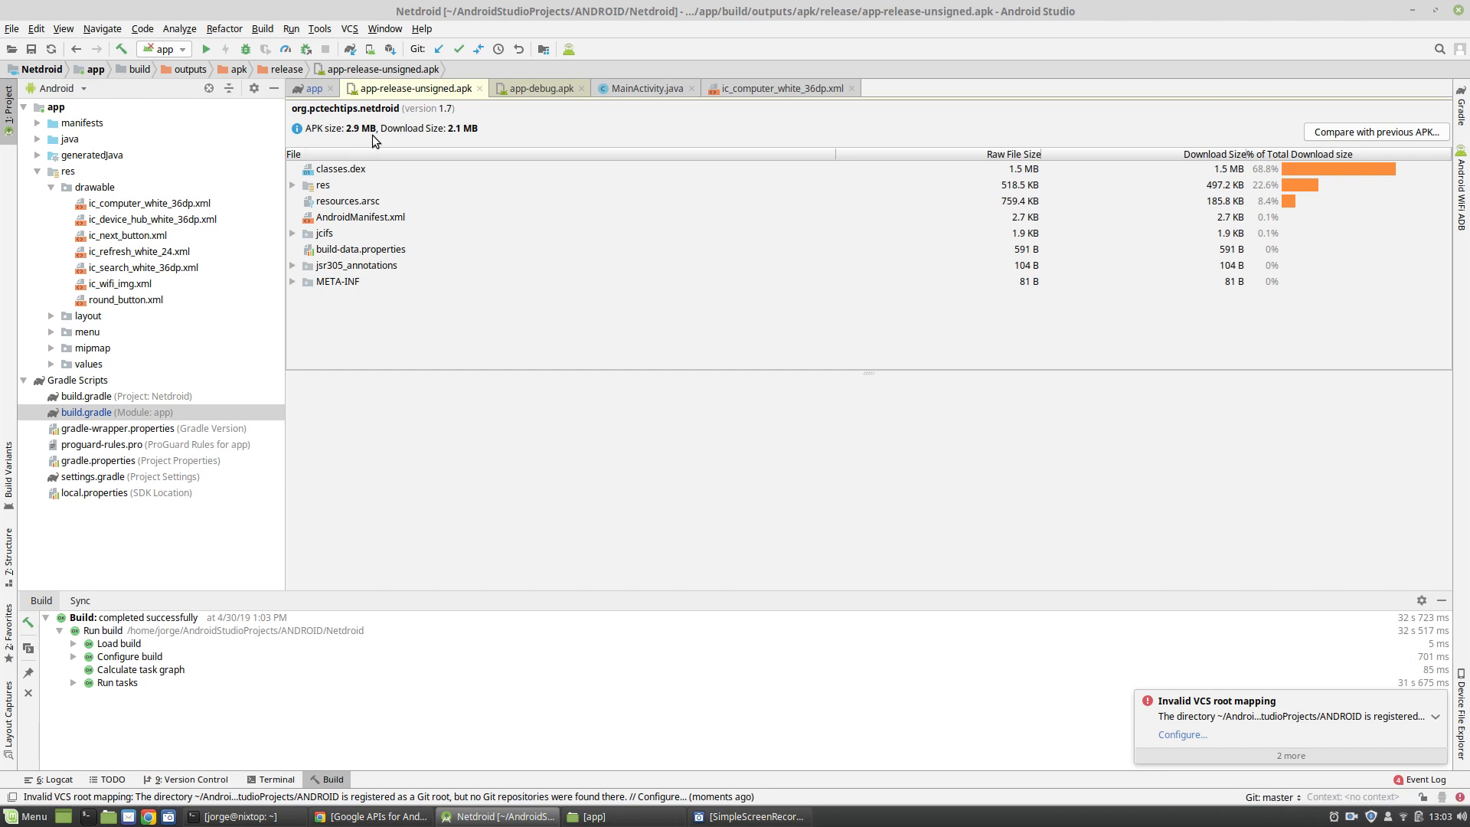
{"action": "mouse_move", "coordinate": [296, 129]}
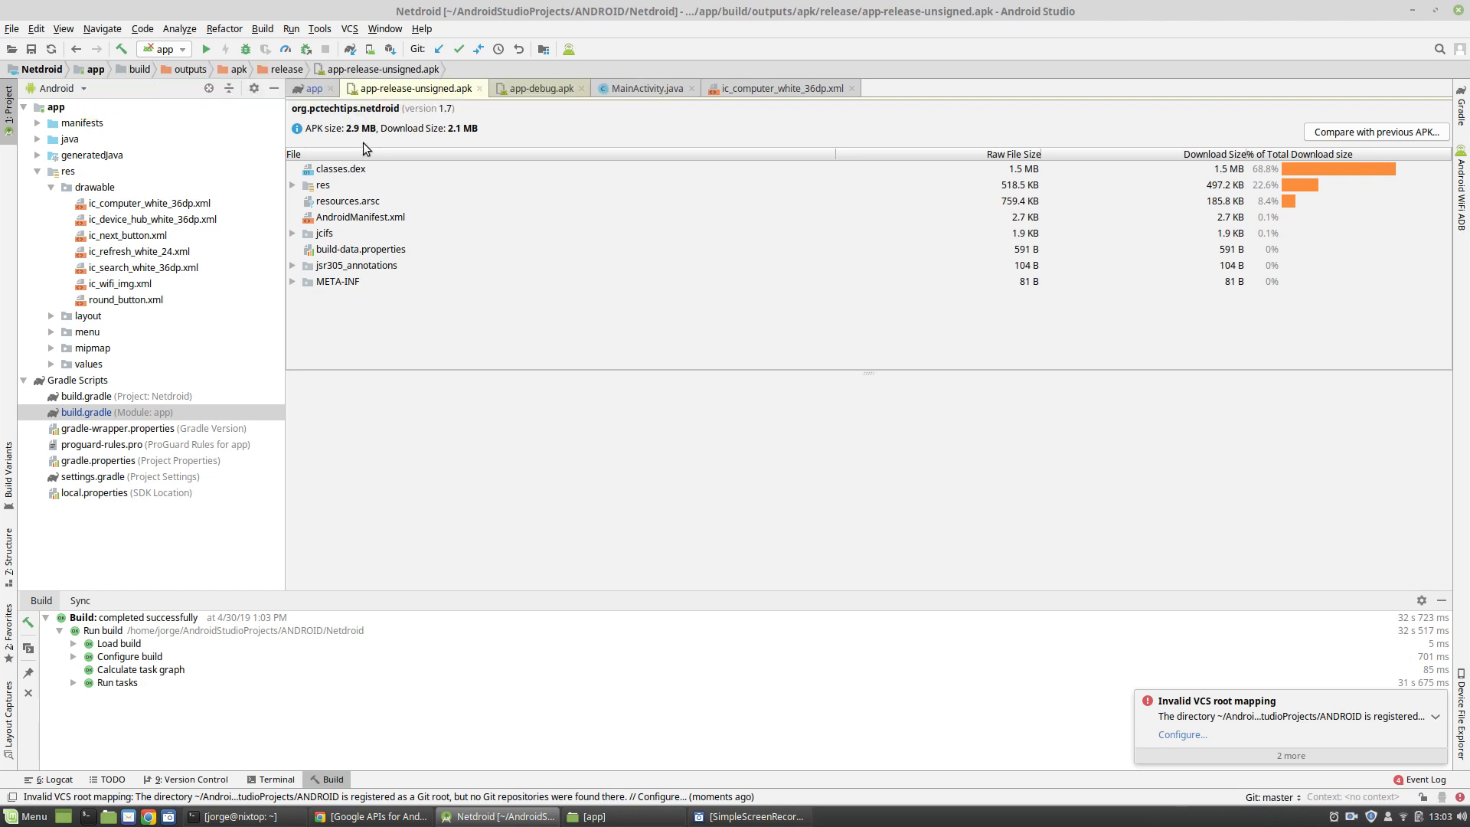
{"action": "left_click", "coordinate": [340, 169]}
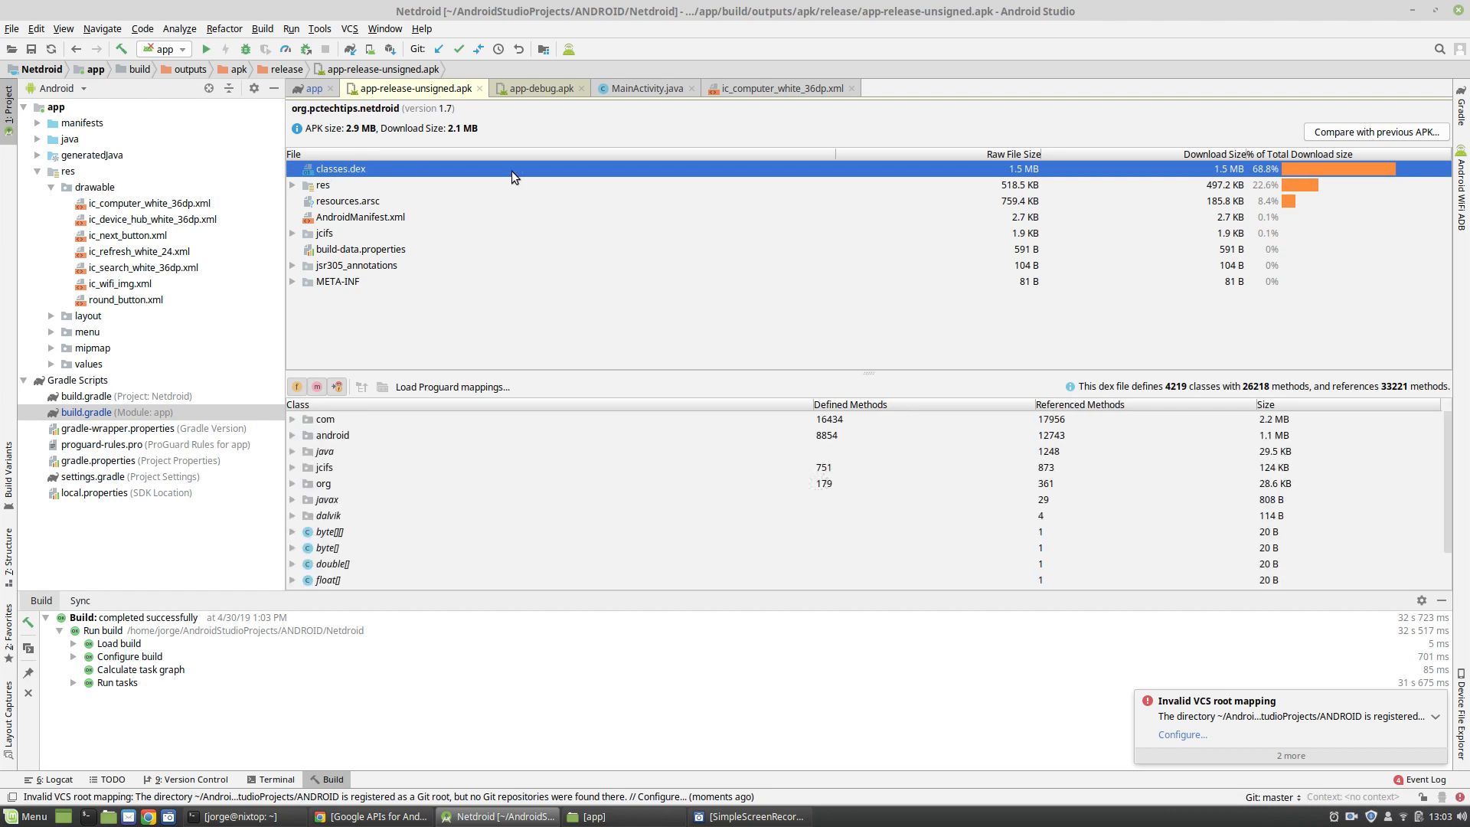
{"action": "mouse_move", "coordinate": [1015, 178]}
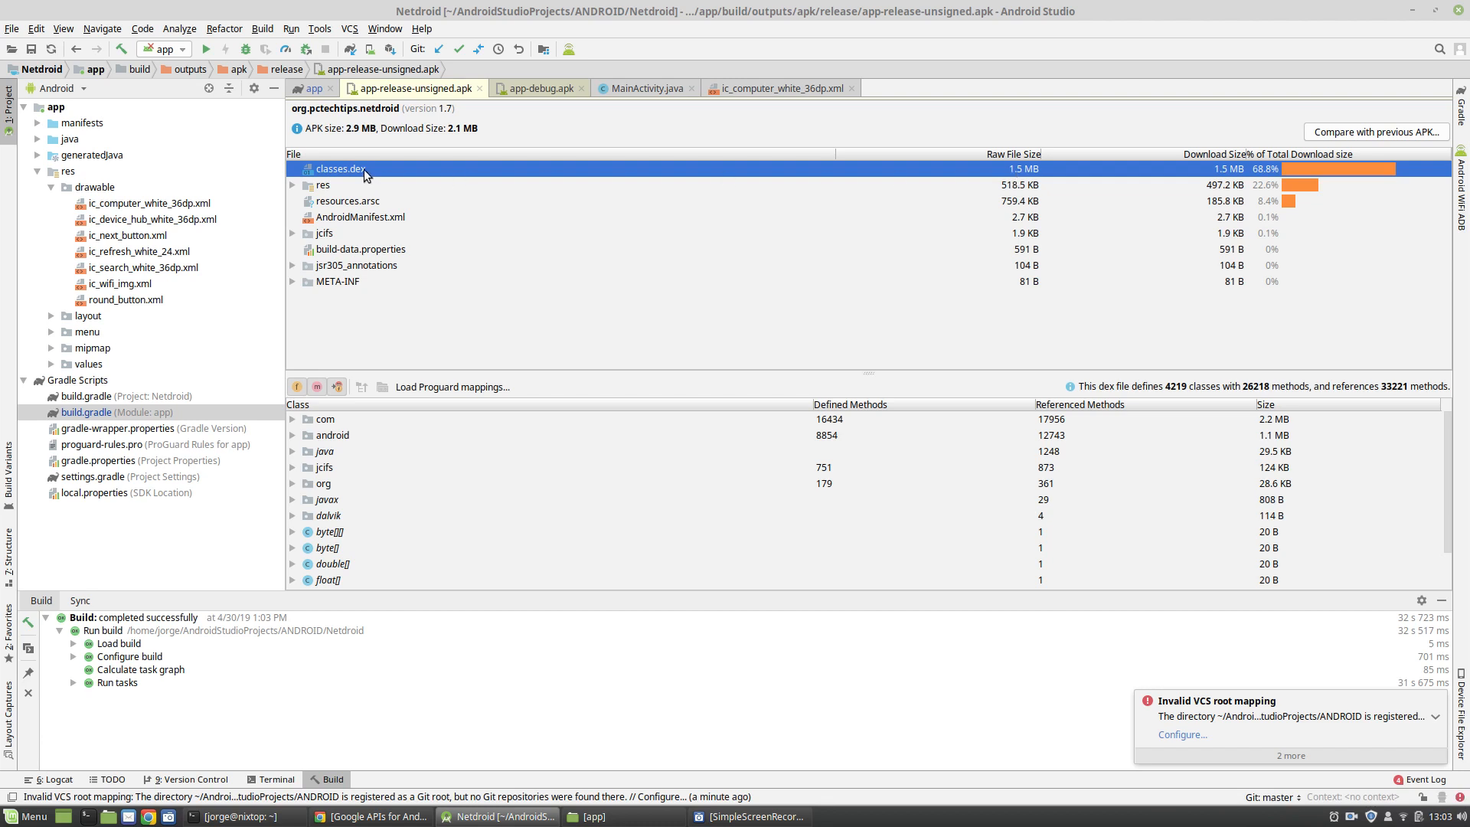
{"action": "mouse_move", "coordinate": [346, 277]}
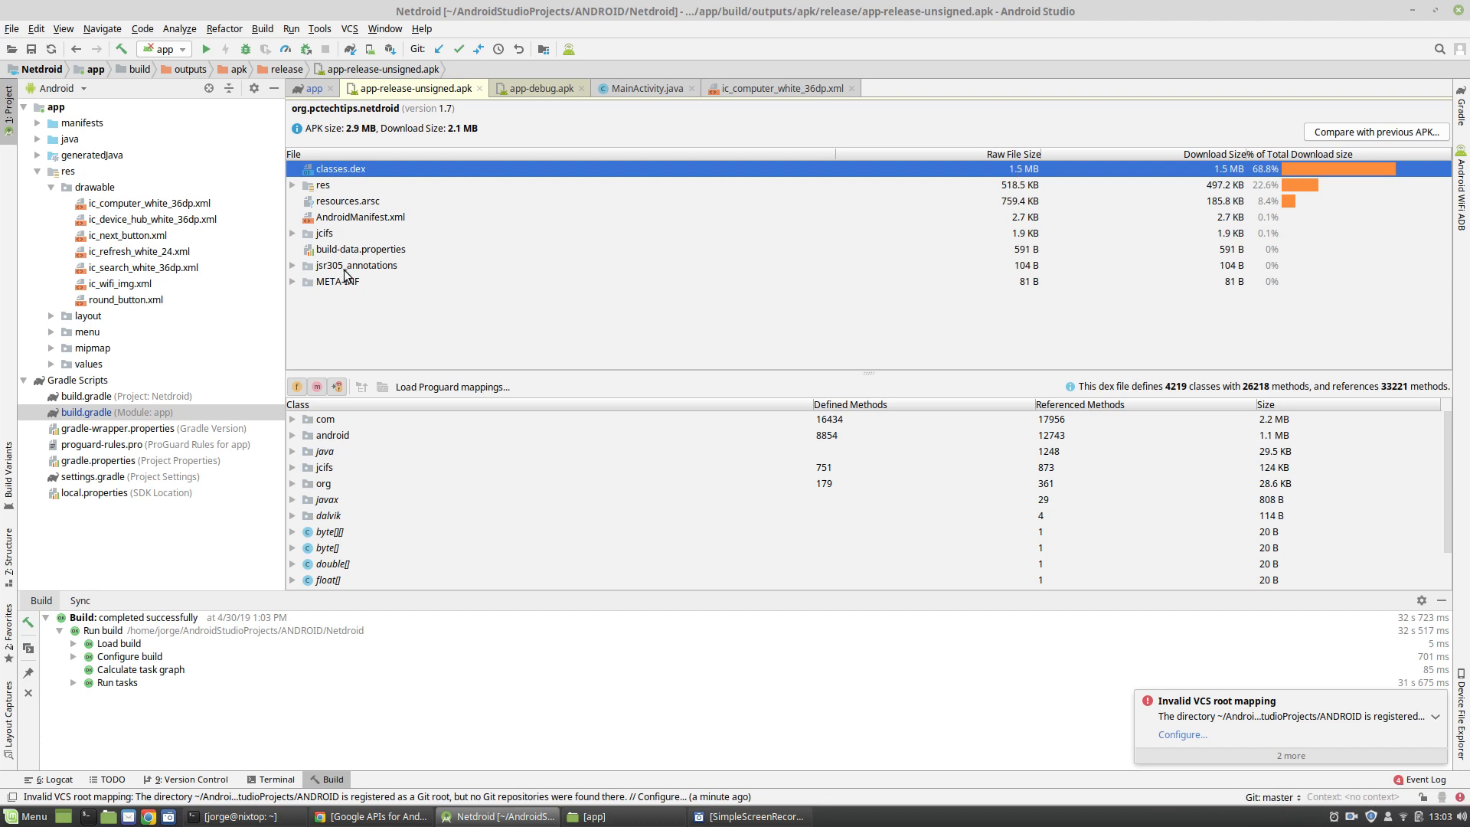